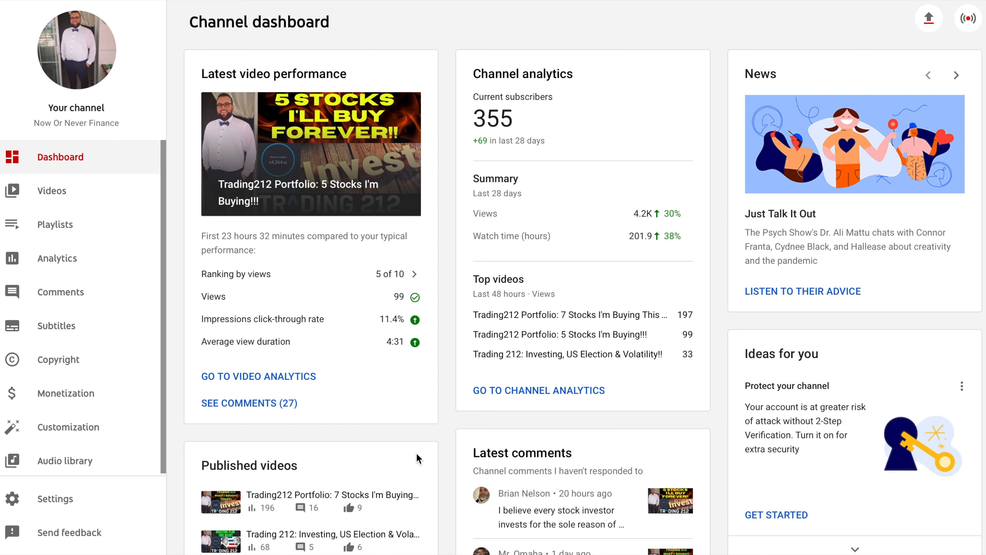
pyautogui.moveTo(575, 188)
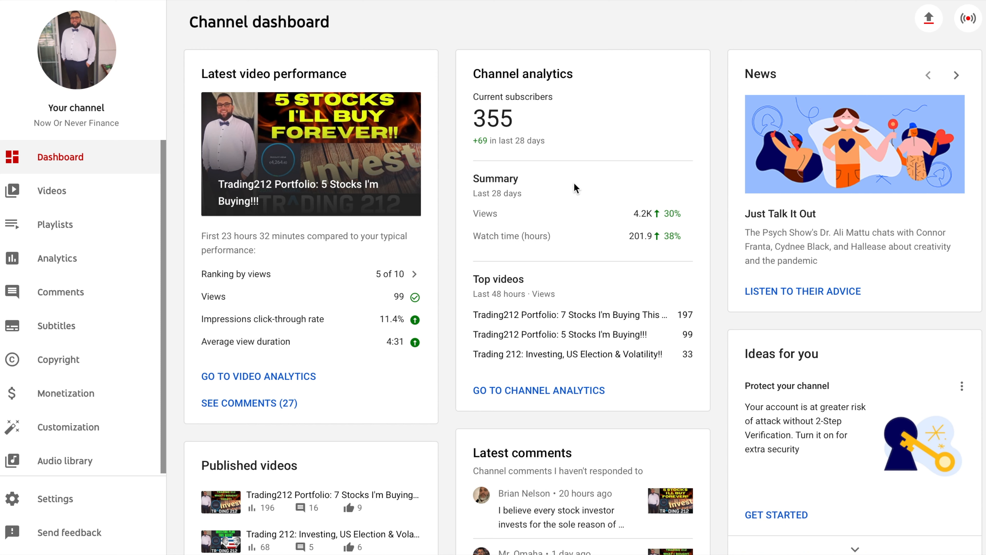
pyautogui.moveTo(533, 41)
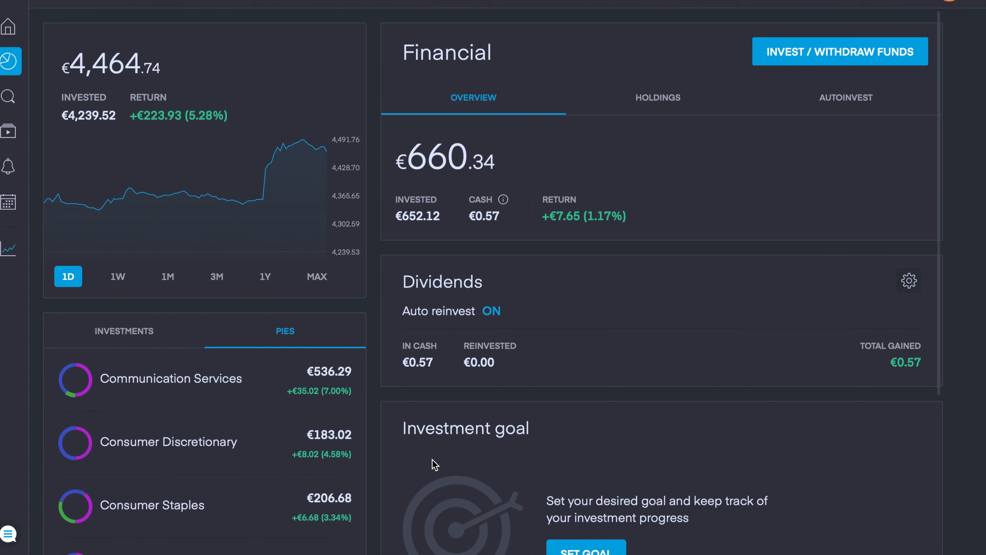
pyautogui.moveTo(623, 174)
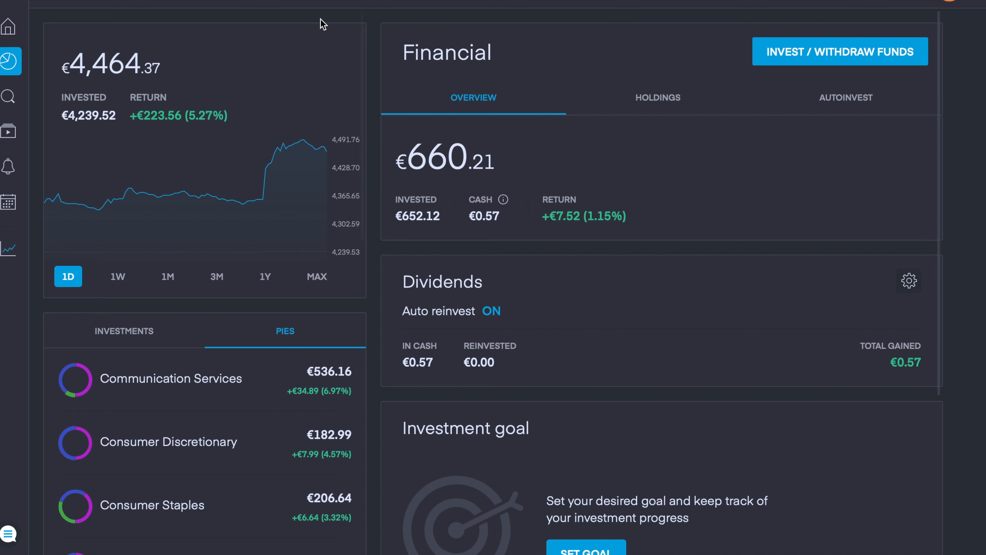
pyautogui.moveTo(389, 26)
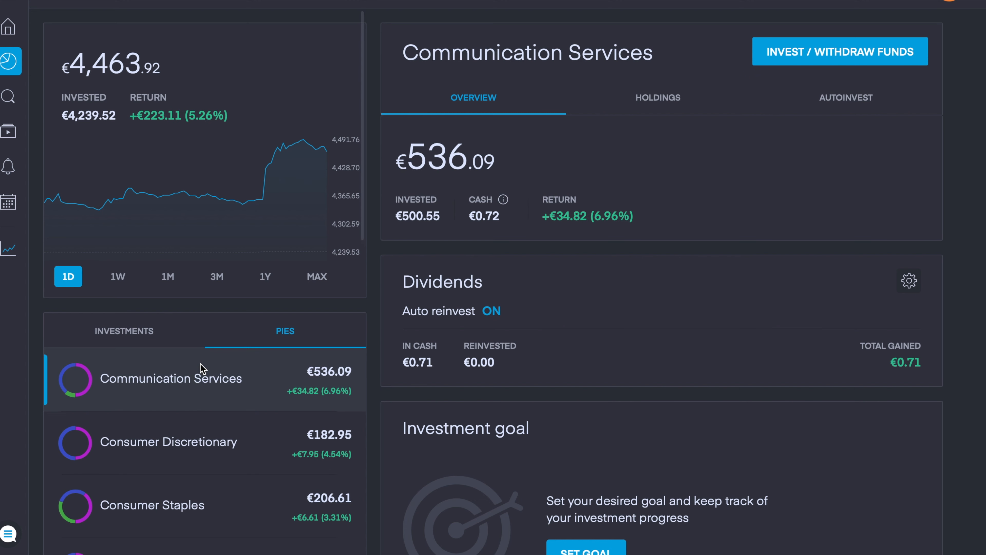
# - Show the Healthcare pie's overview from the Pies list
pyautogui.scroll(-3)
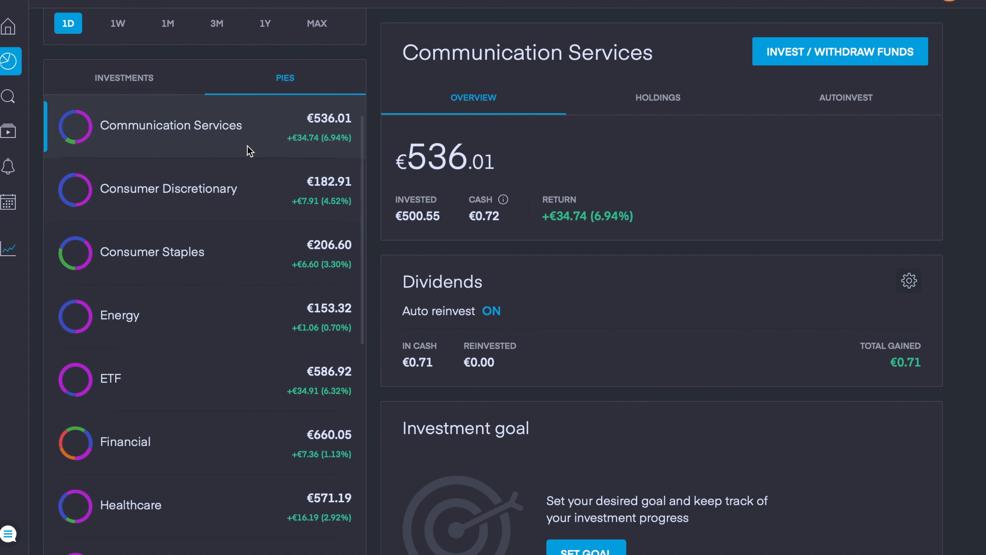
pyautogui.moveTo(249, 216)
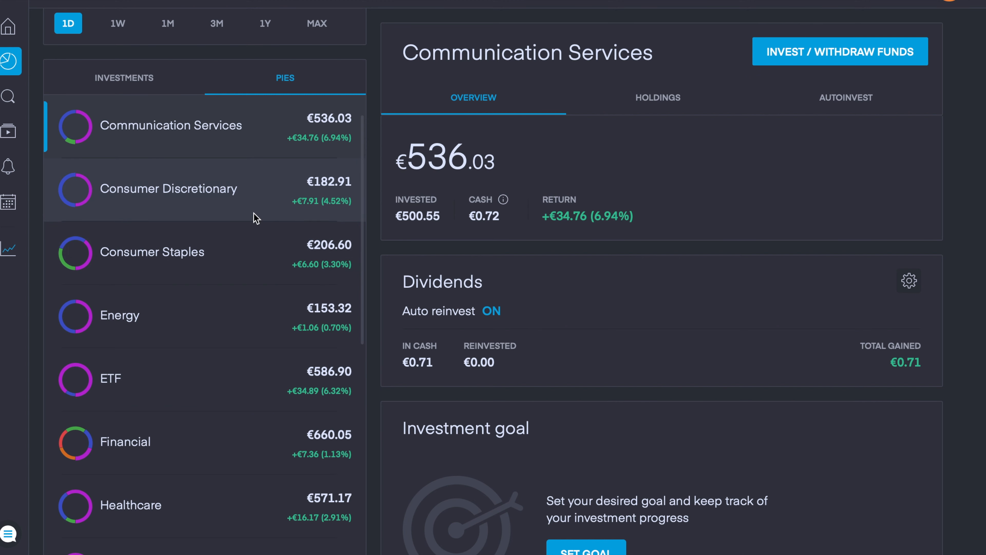
pyautogui.moveTo(262, 272)
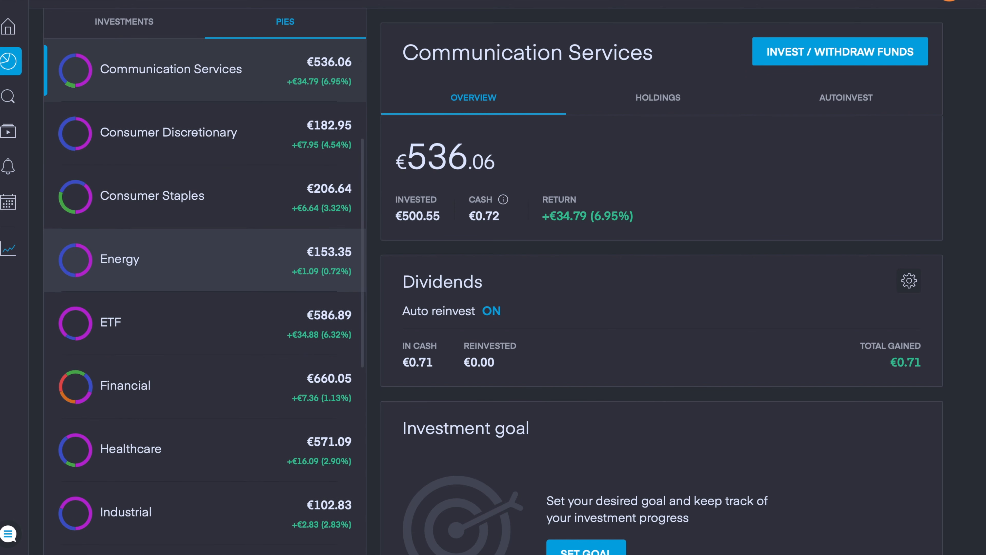
pyautogui.scroll(-3)
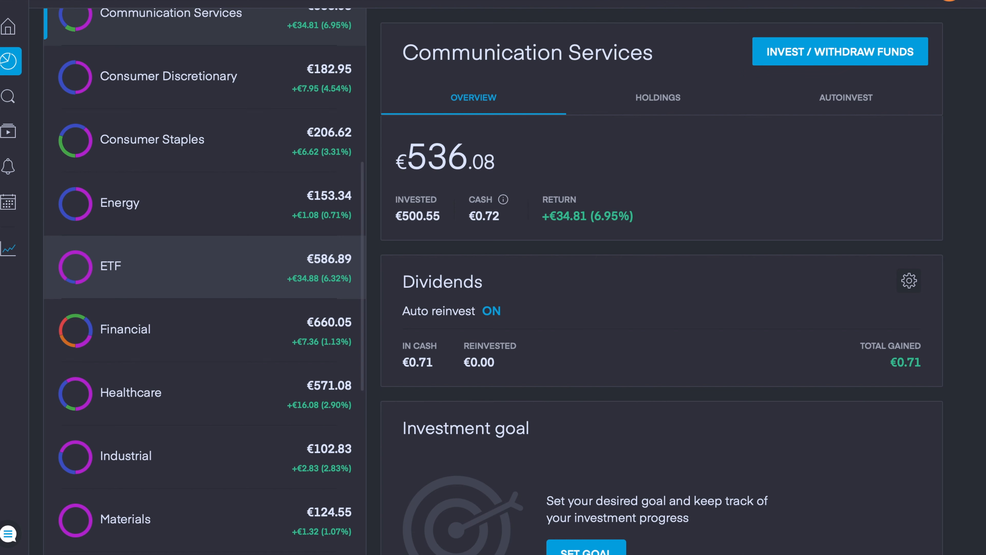
pyautogui.scroll(-3)
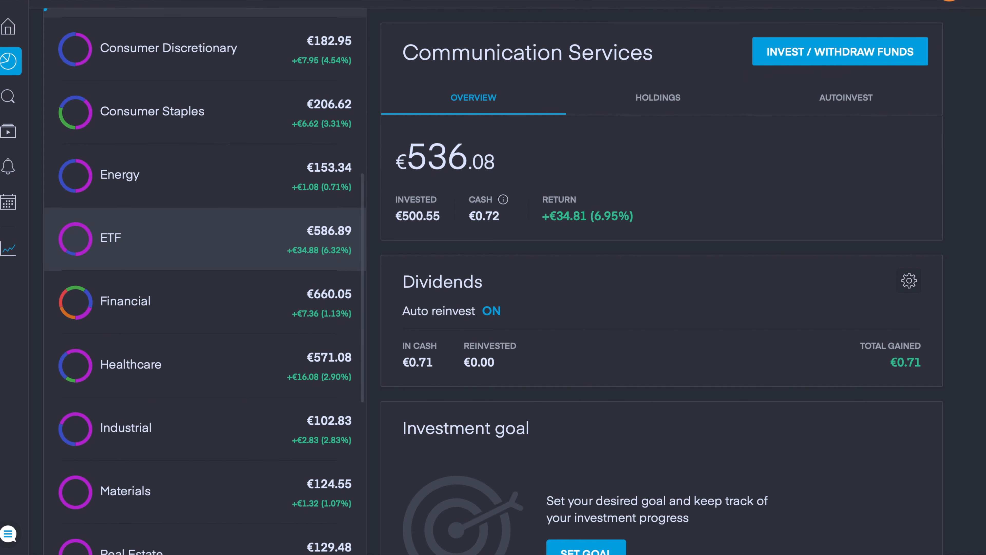
pyautogui.click(130, 364)
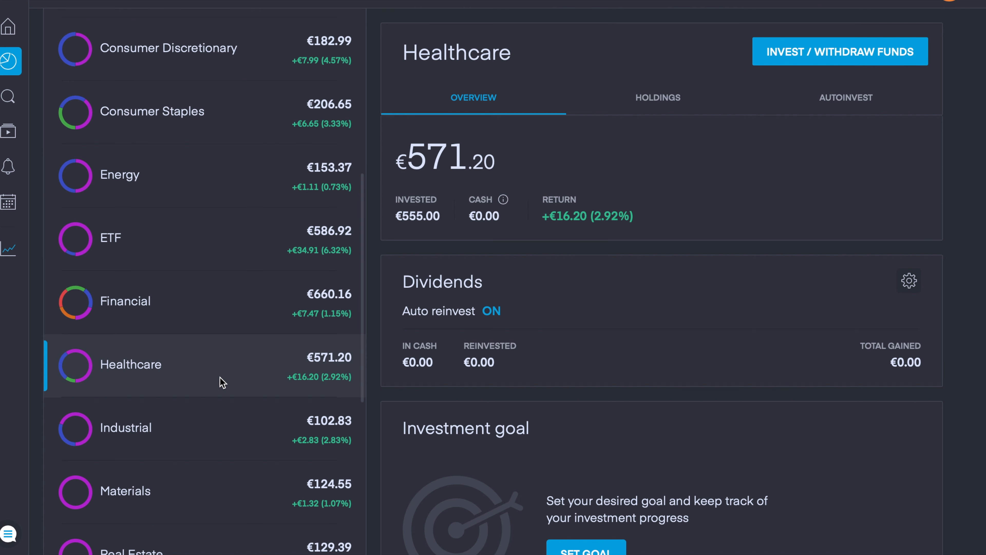
# - Browse the pie details and bring the portfolio total and chart back into view
pyautogui.scroll(-3)
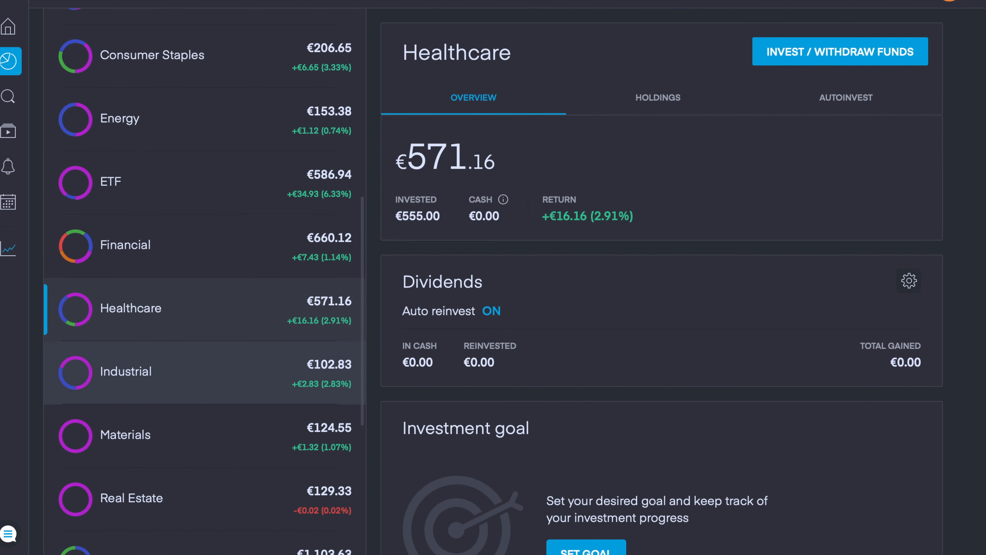
pyautogui.scroll(-3)
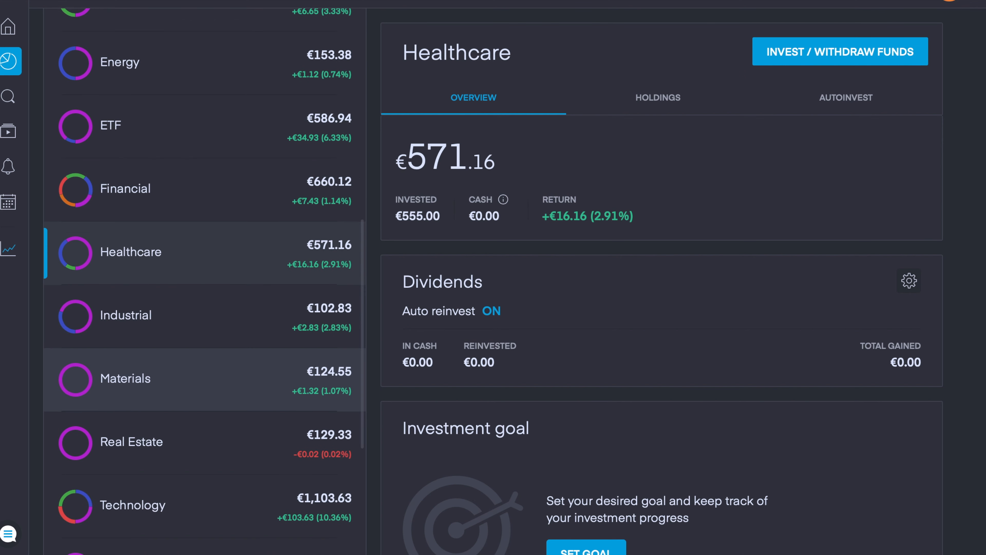
pyautogui.scroll(3)
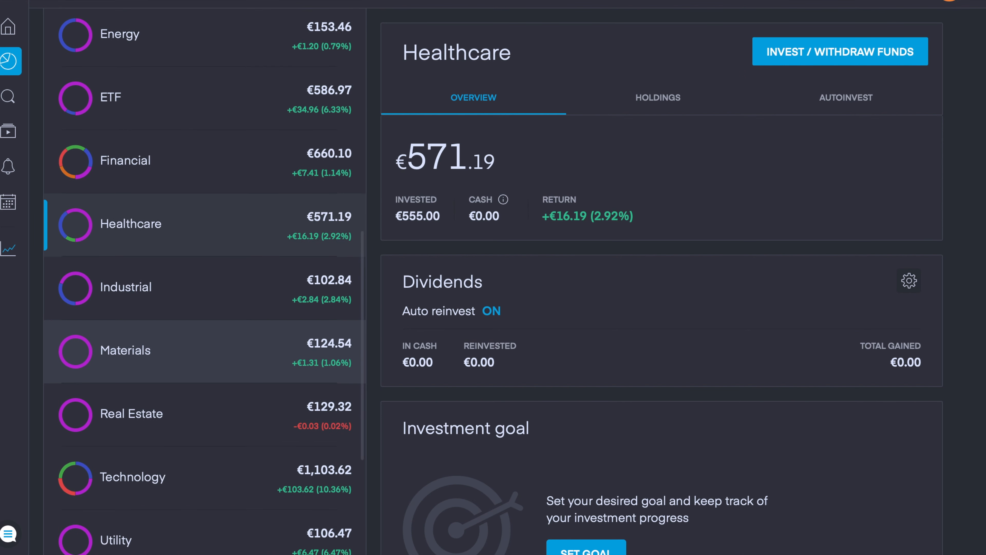
pyautogui.scroll(3)
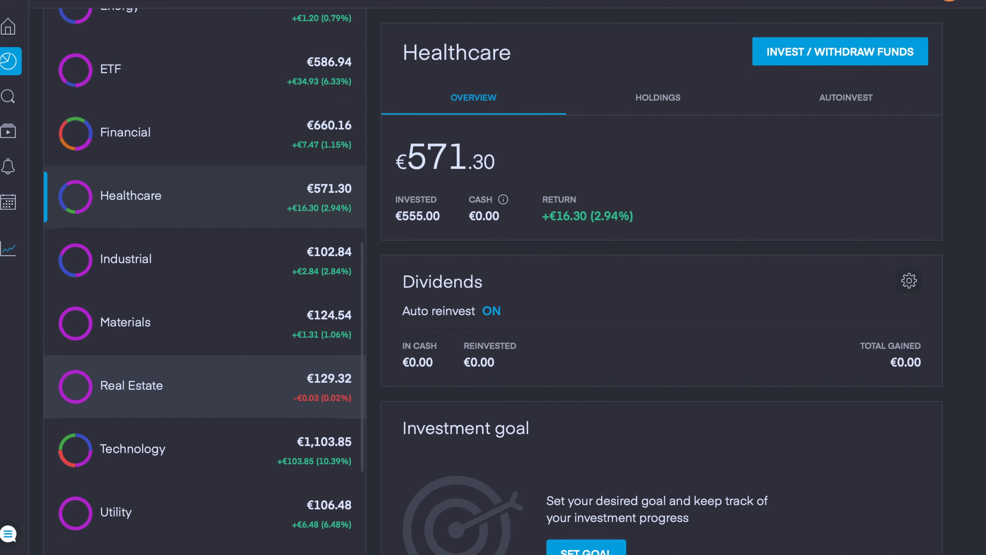
pyautogui.scroll(-3)
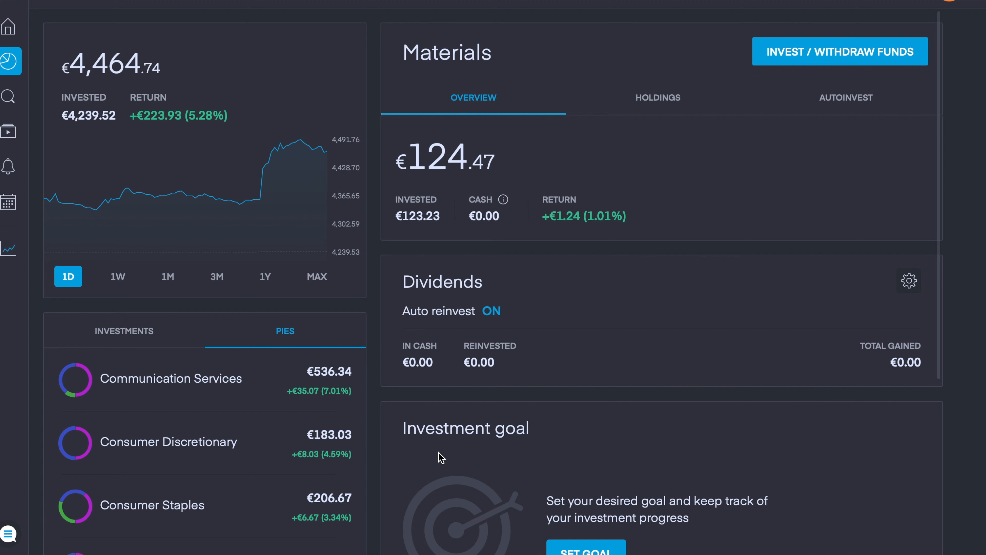
pyautogui.moveTo(510, 357)
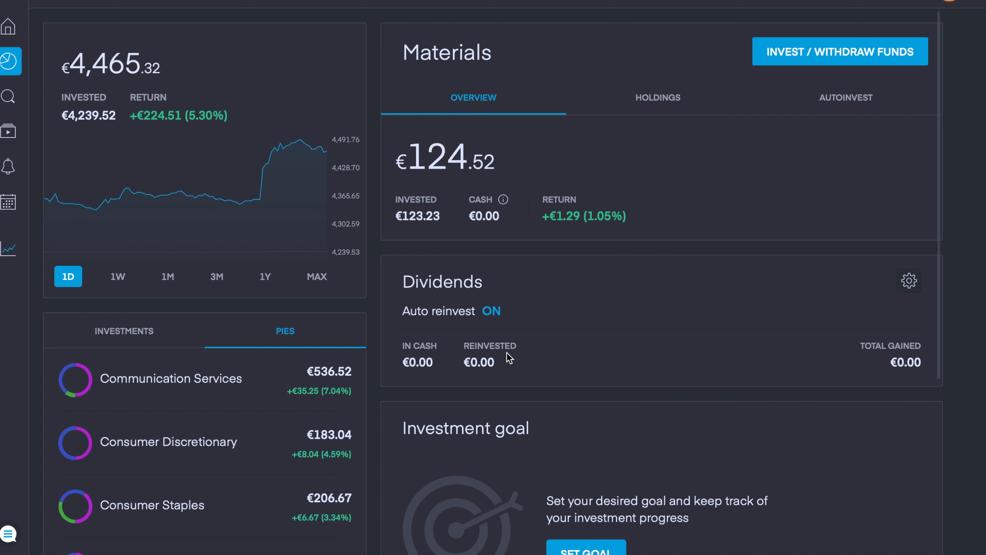
pyautogui.moveTo(569, 299)
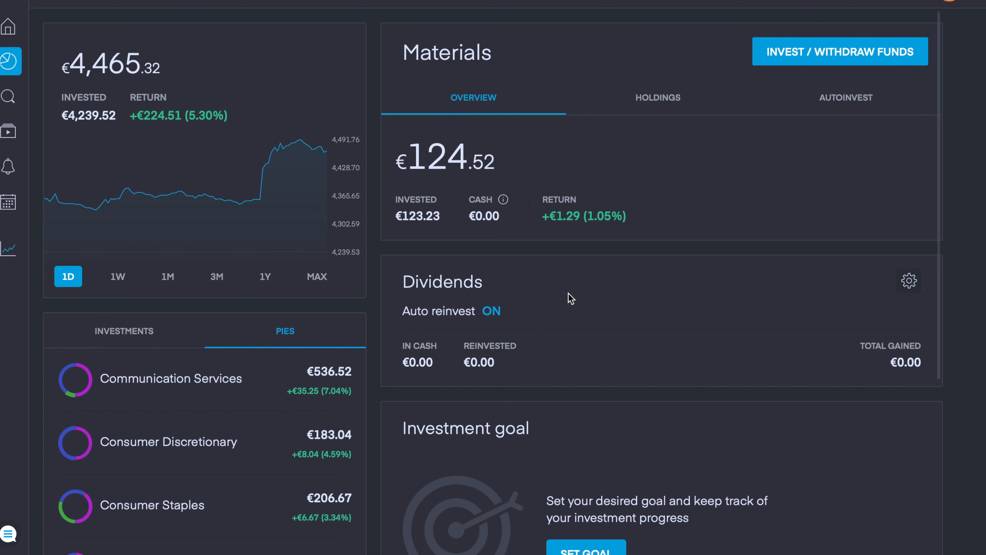
pyautogui.moveTo(253, 200)
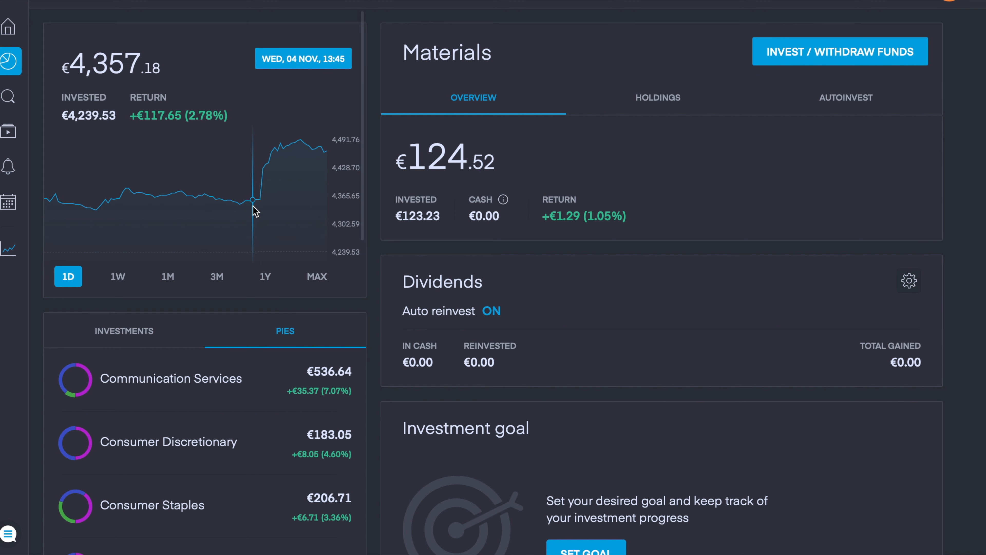
pyautogui.moveTo(280, 210)
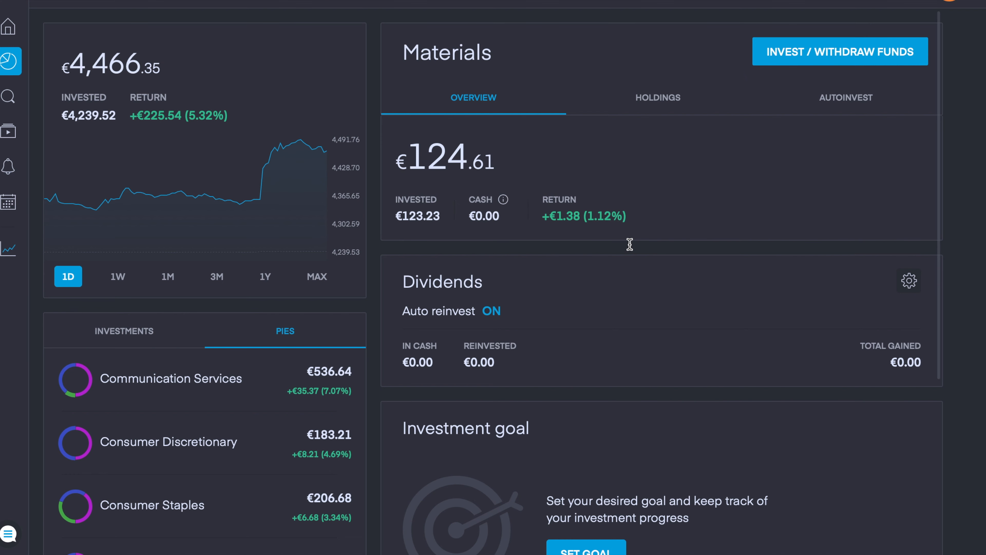
# - Show the account notifications, including autoinvest notices and the 212 Hotlist announcement
pyautogui.click(8, 167)
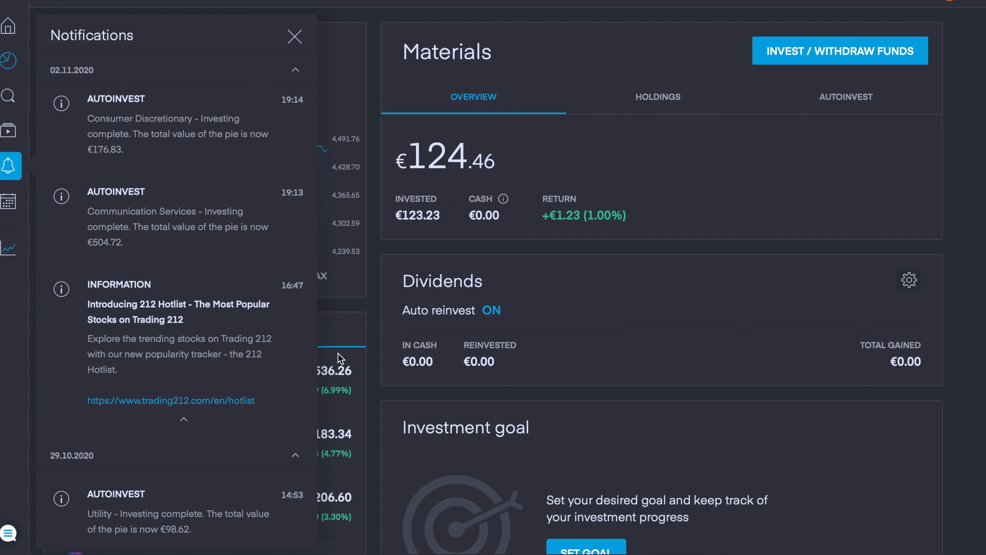
pyautogui.moveTo(151, 316)
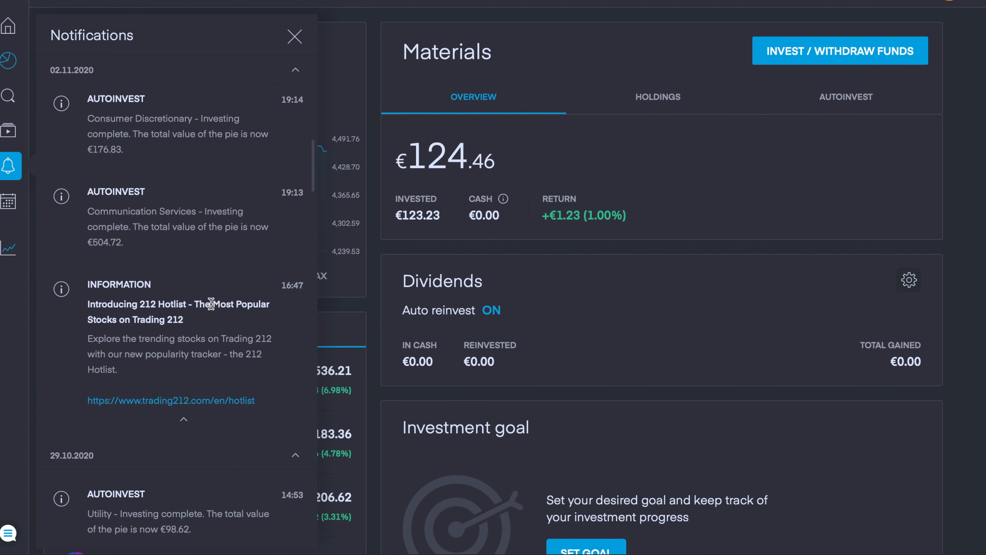
pyautogui.moveTo(204, 327)
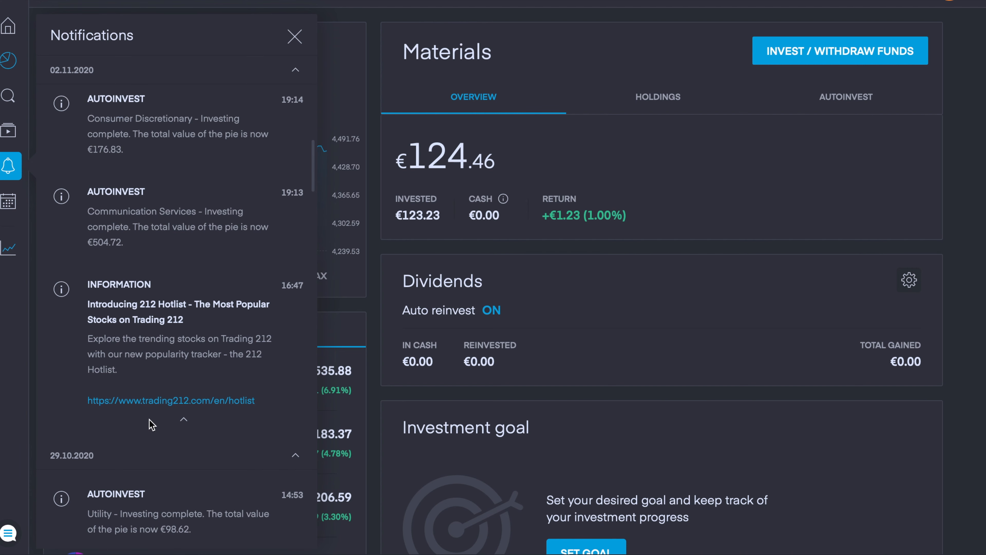
pyautogui.click(171, 401)
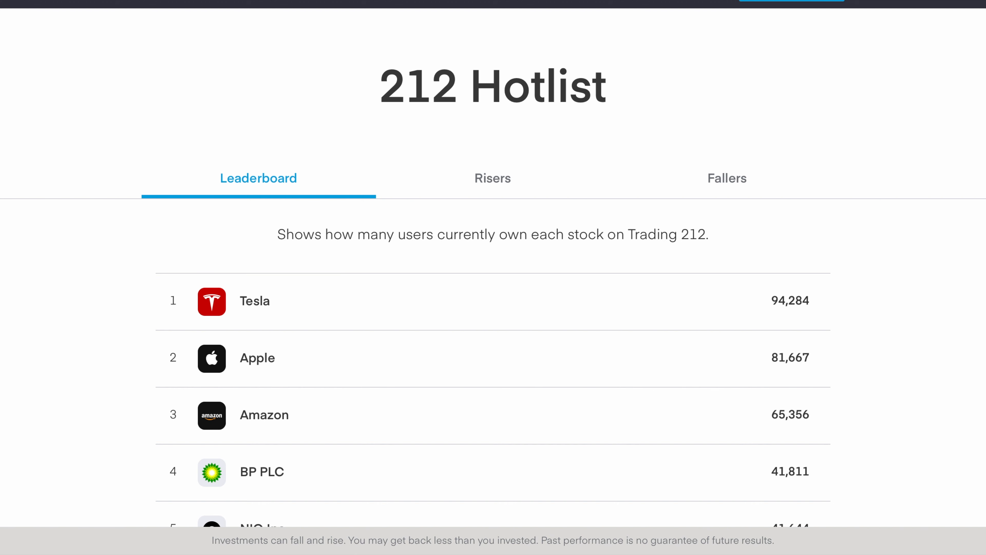
pyautogui.moveTo(759, 97)
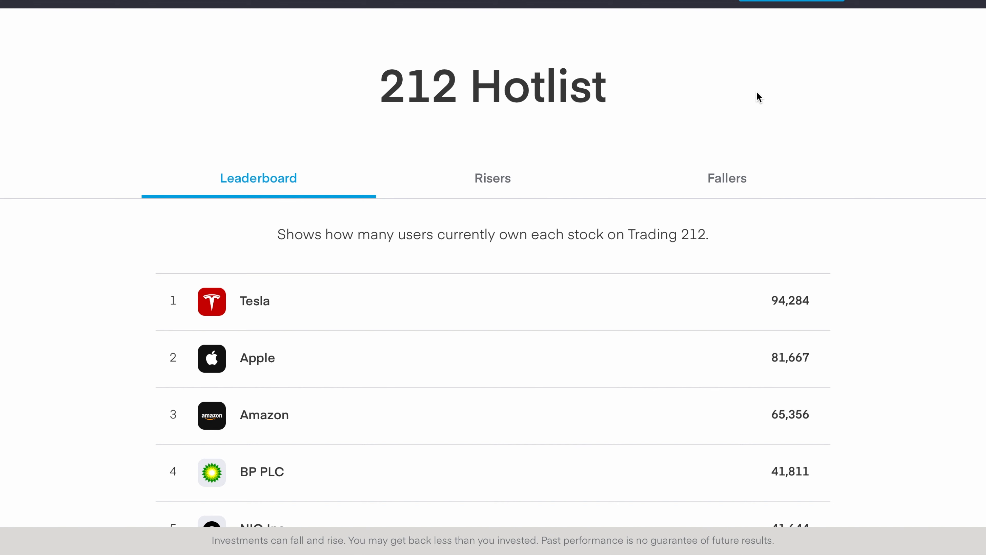
pyautogui.moveTo(812, 211)
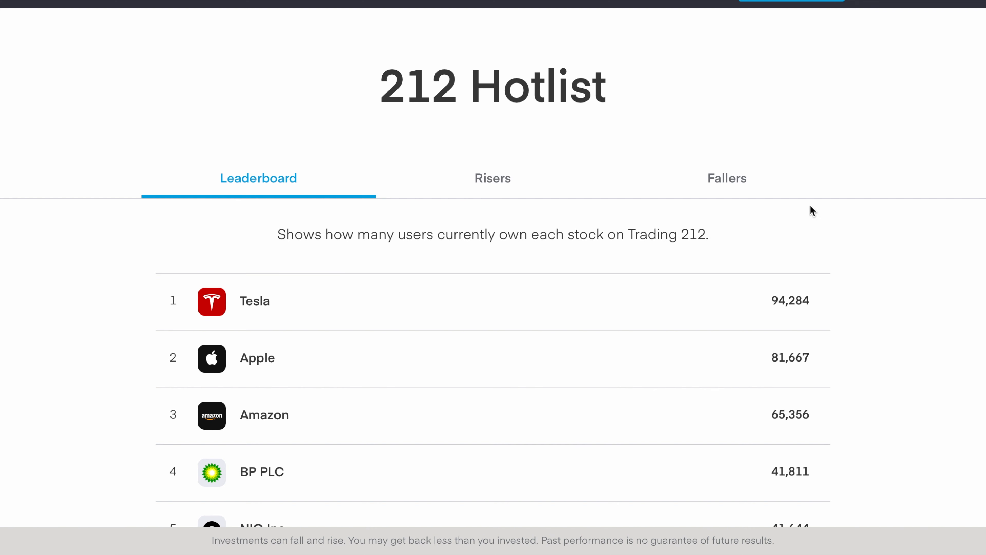
pyautogui.moveTo(782, 193)
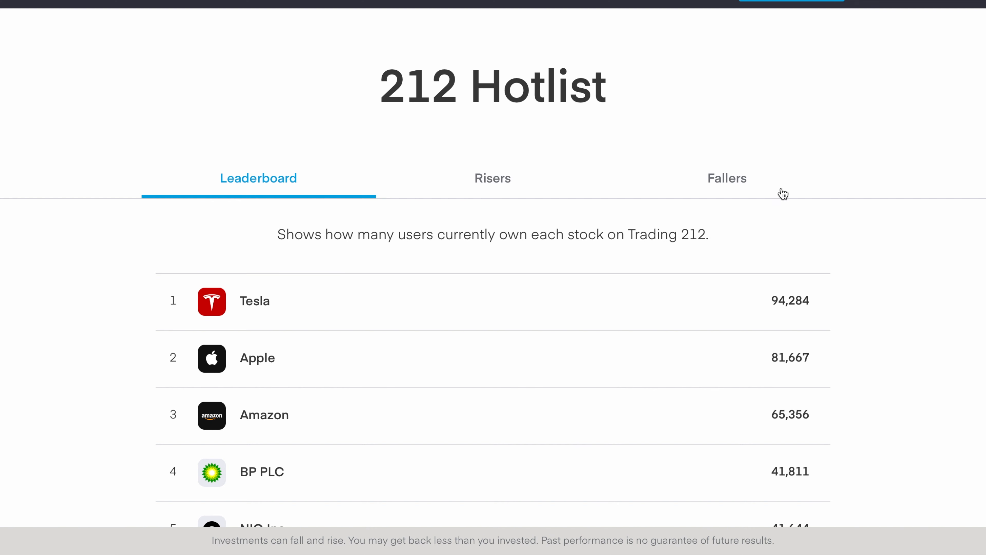
pyautogui.moveTo(793, 126)
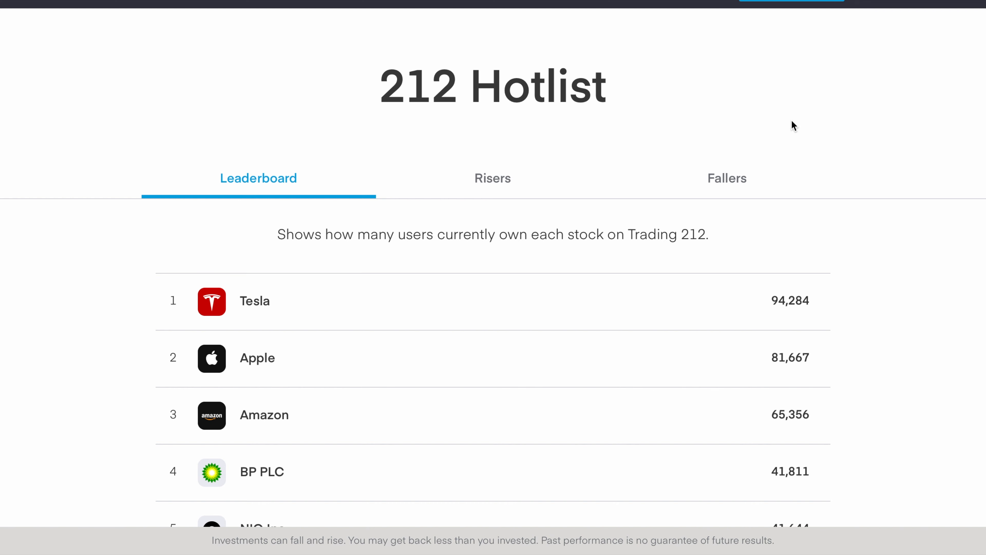
pyautogui.moveTo(166, 132)
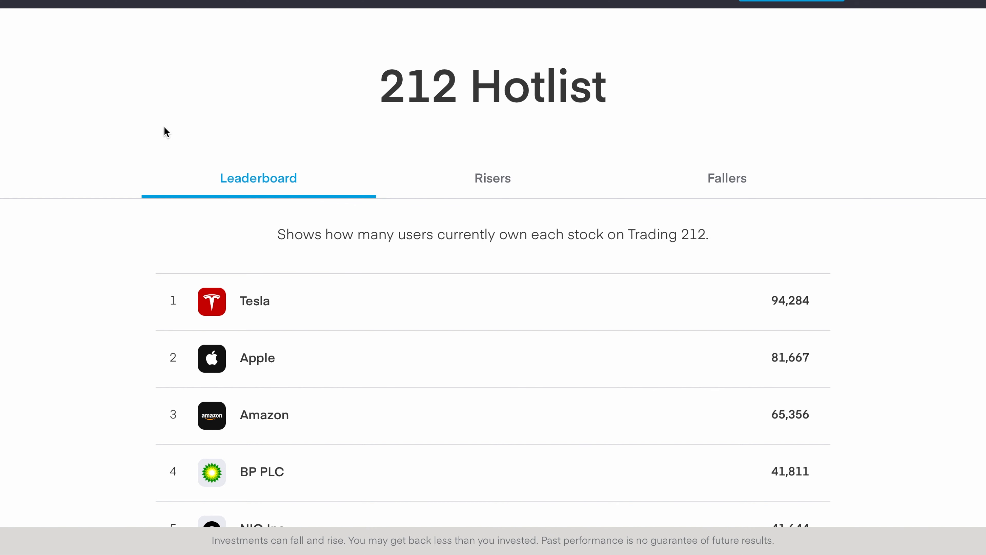
pyautogui.scroll(3)
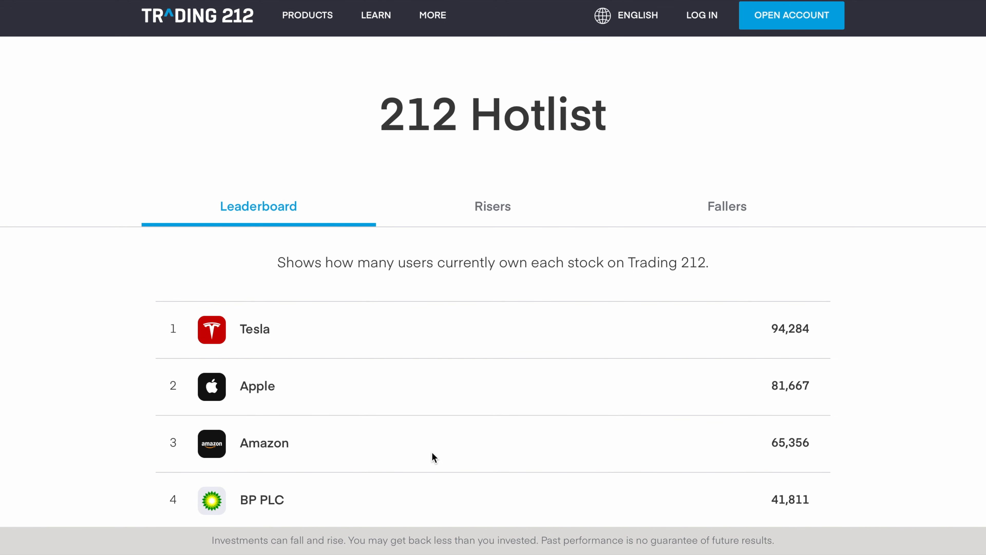
pyautogui.moveTo(290, 261)
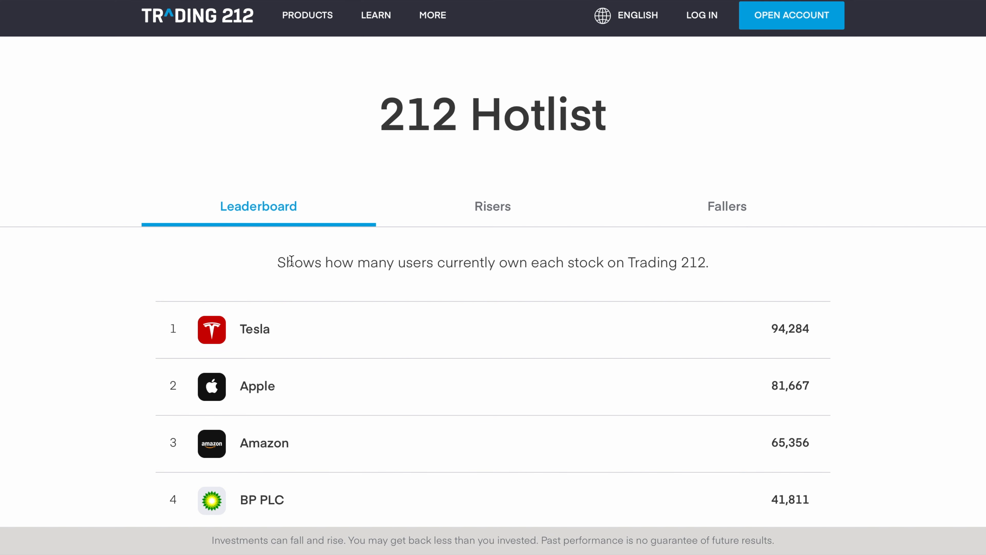
pyautogui.scroll(-3)
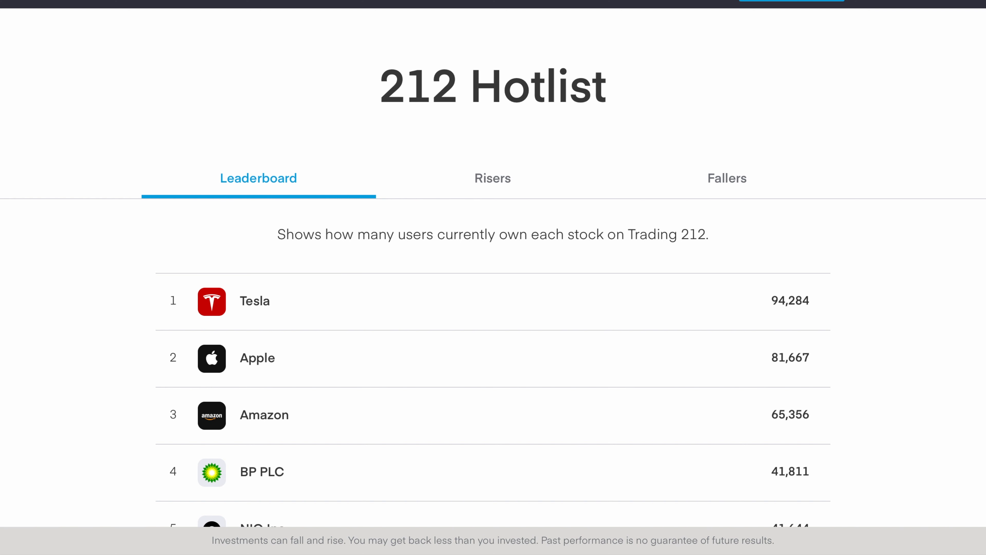
# - Switch the 212 Hotlist to the 1D Risers list, led by NIO Inc with 2,765 new owners
pyautogui.scroll(3)
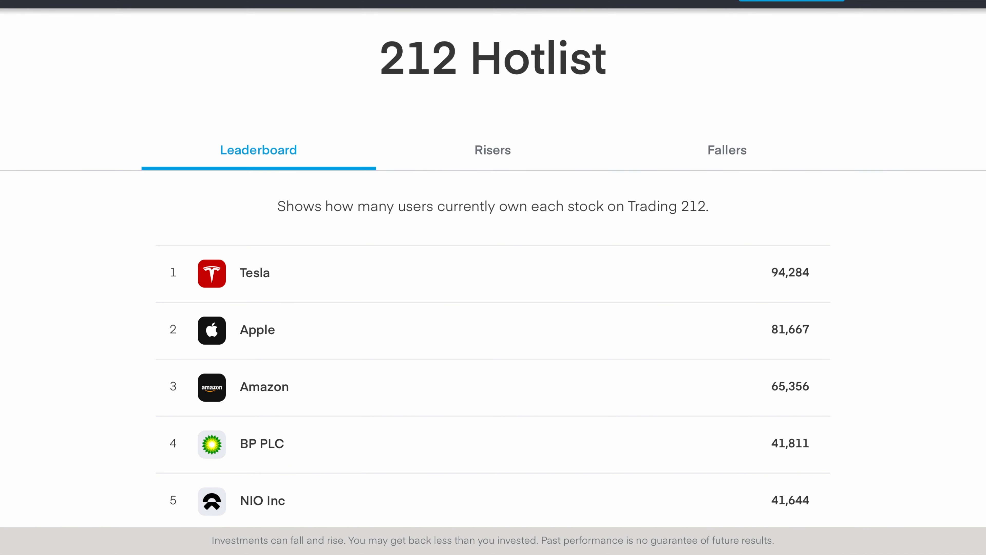
pyautogui.scroll(-3)
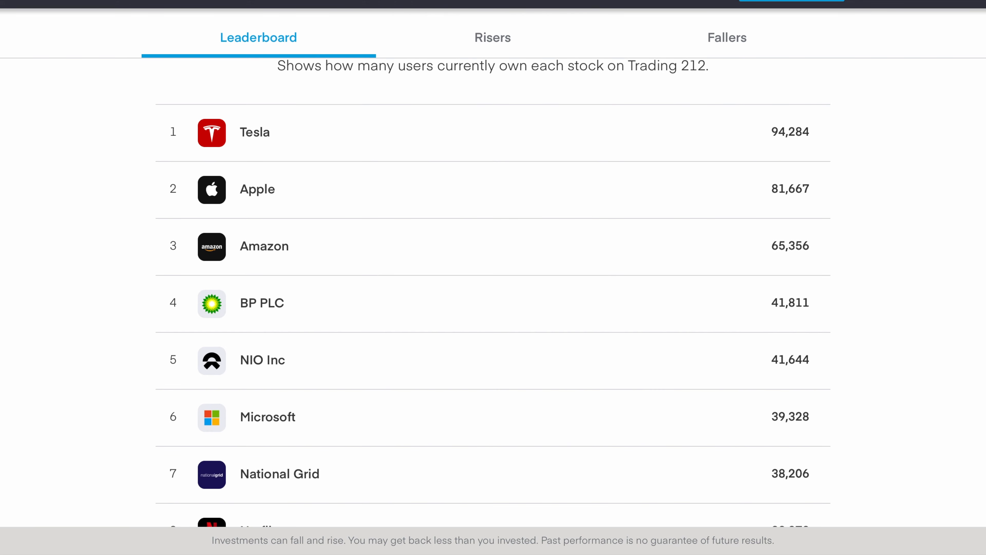
pyautogui.scroll(-3)
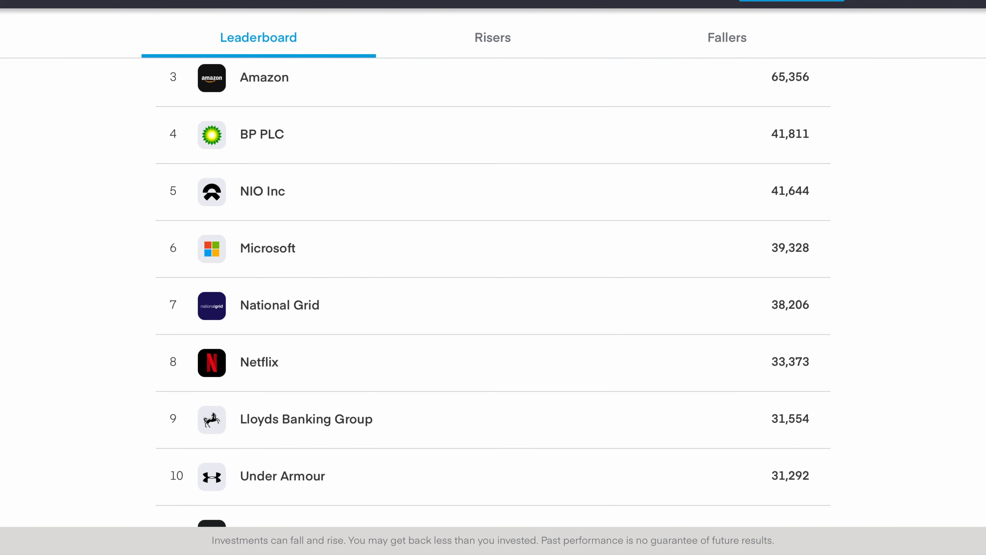
pyautogui.click(493, 37)
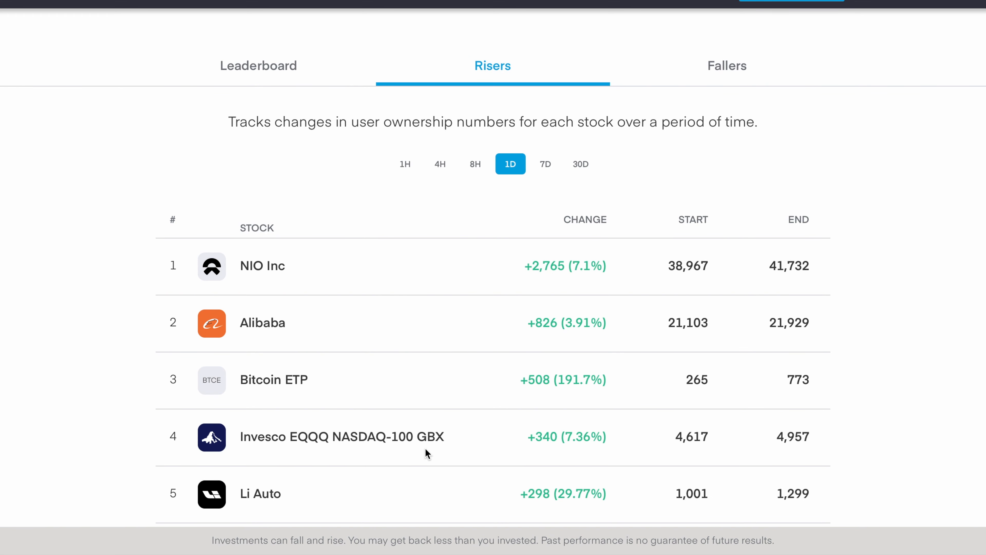
pyautogui.moveTo(424, 57)
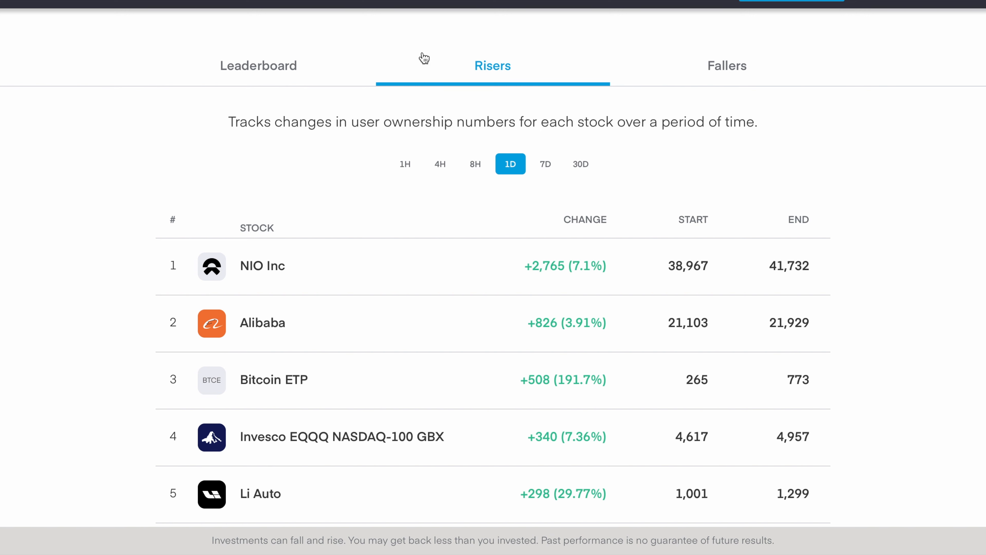
pyautogui.moveTo(381, 129)
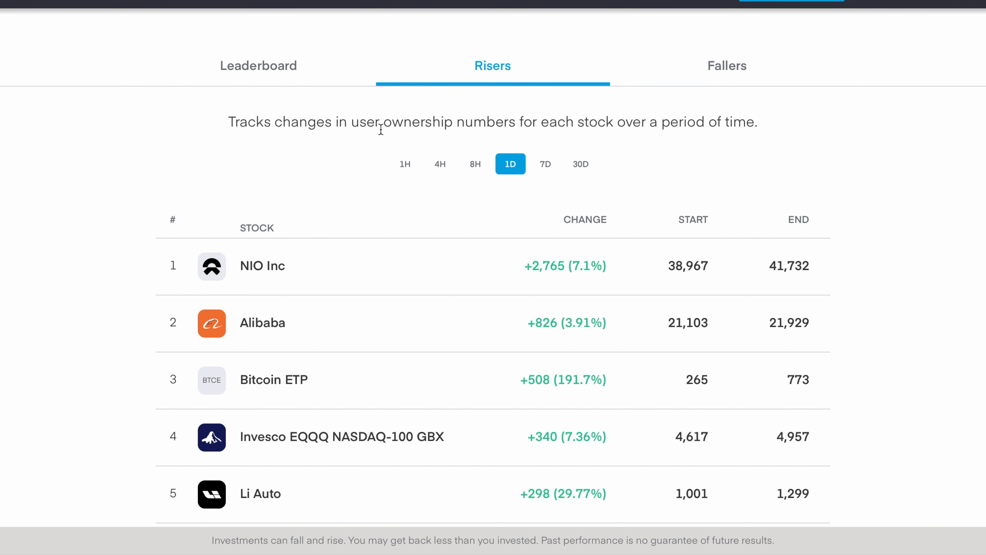
pyautogui.moveTo(374, 139)
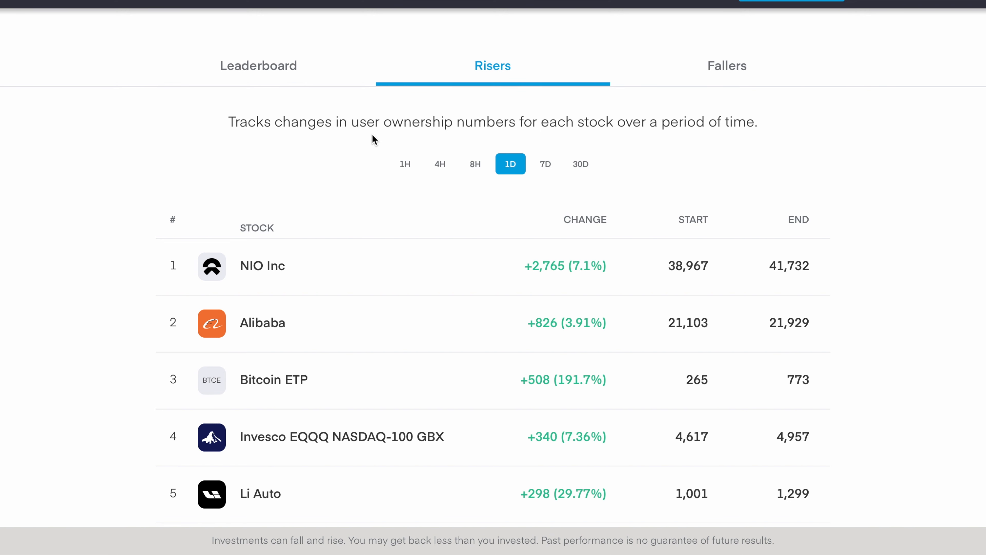
pyautogui.moveTo(474, 165)
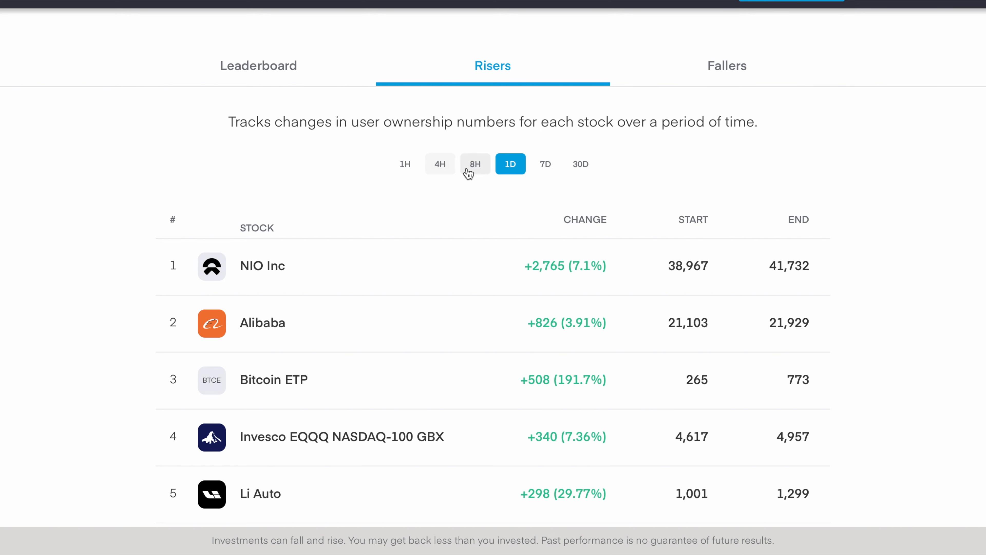
pyautogui.moveTo(546, 164)
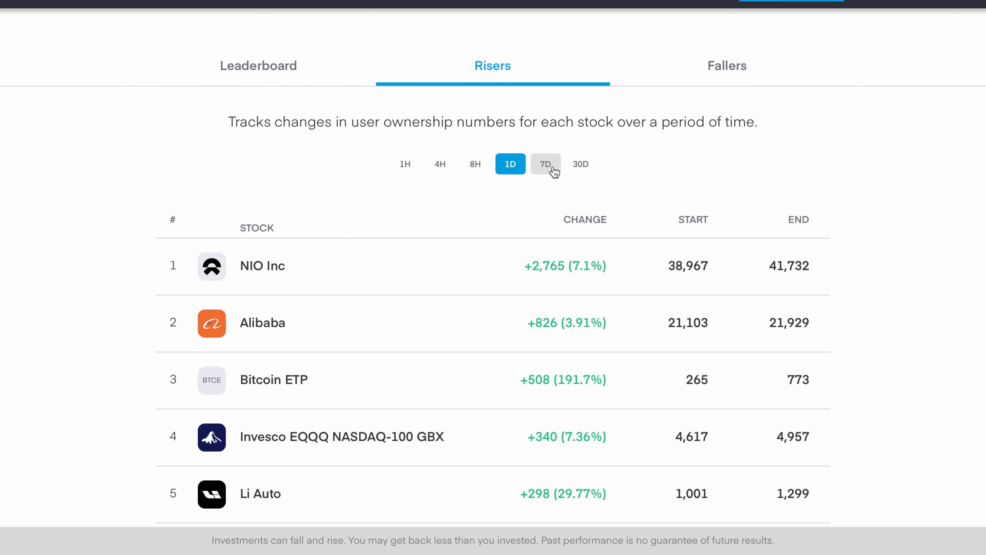
pyautogui.moveTo(581, 164)
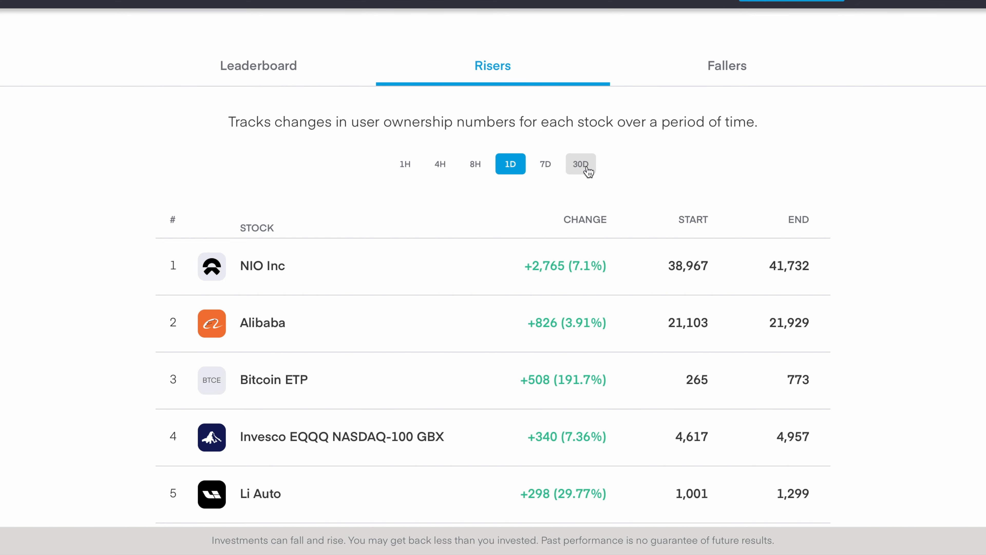
pyautogui.moveTo(419, 182)
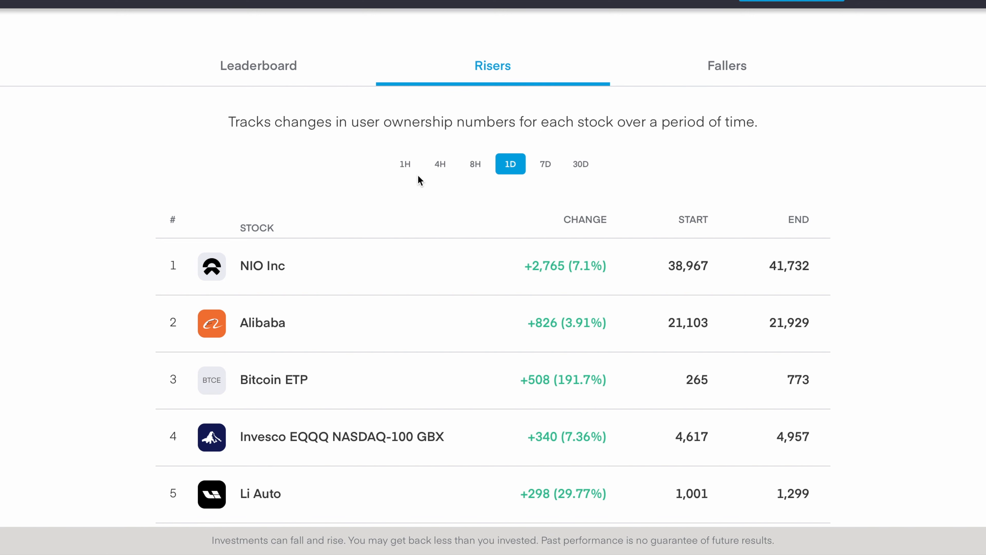
pyautogui.moveTo(215, 190)
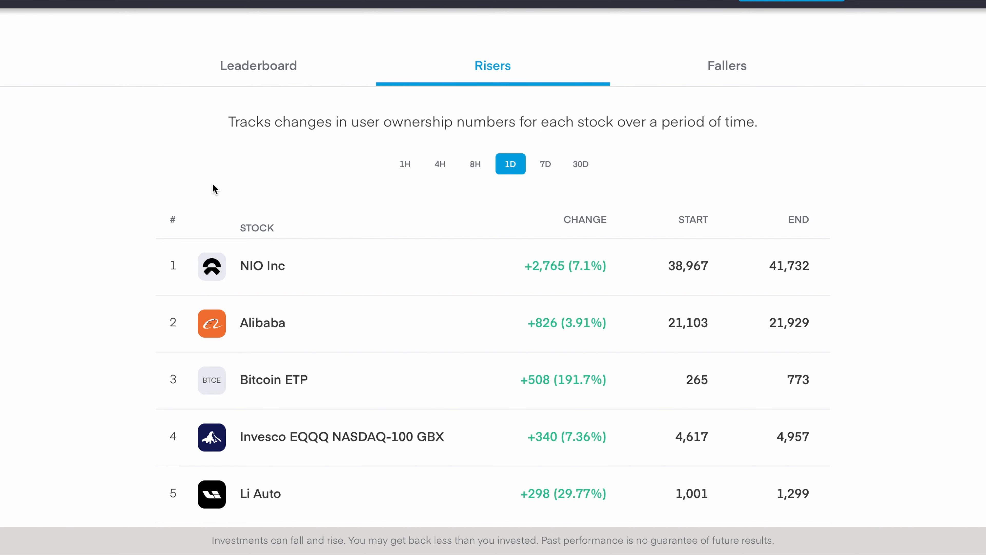
pyautogui.moveTo(261, 181)
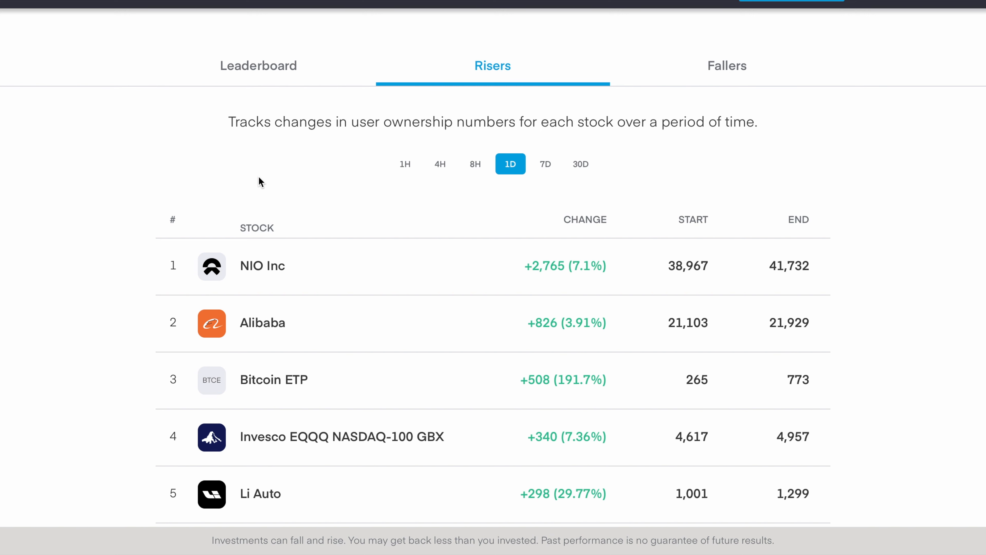
pyautogui.moveTo(538, 279)
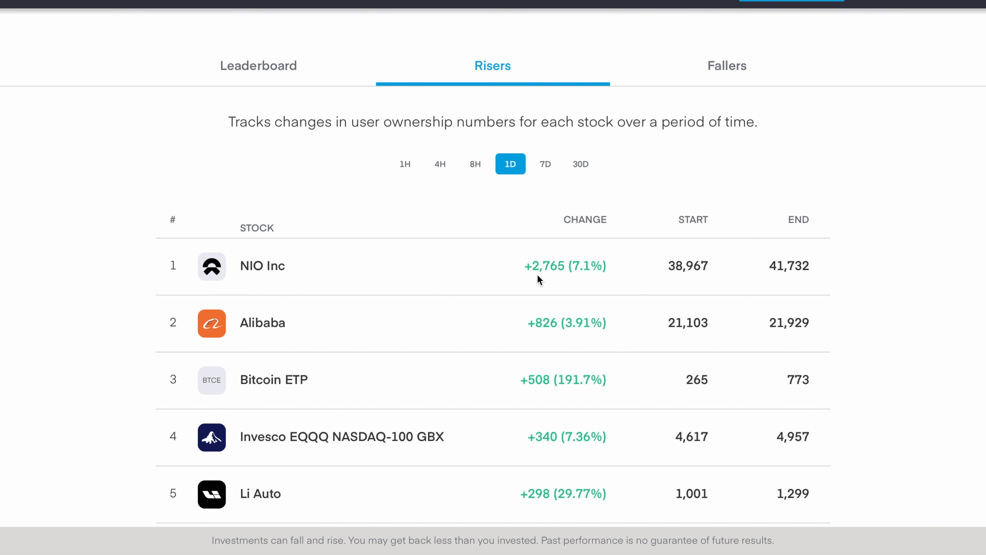
pyautogui.moveTo(552, 281)
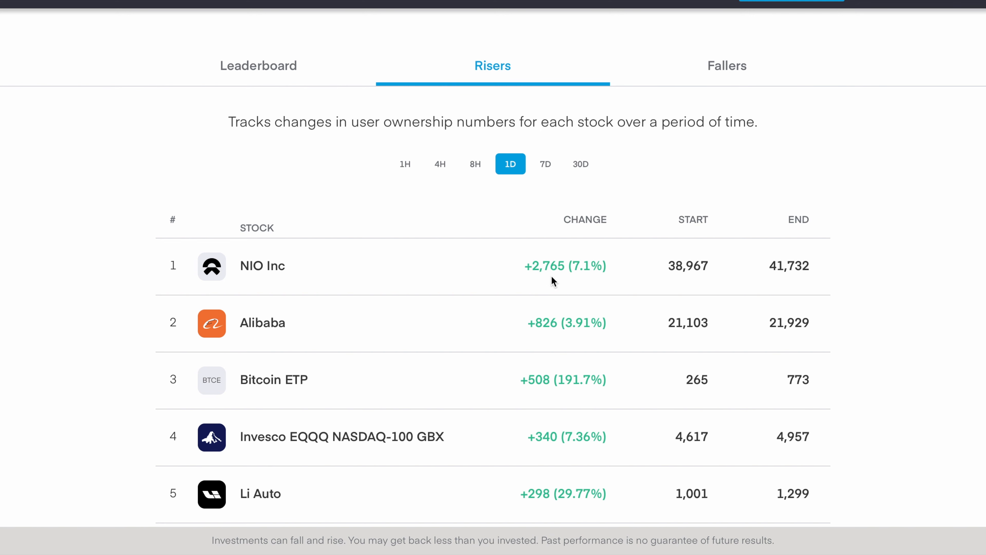
pyautogui.moveTo(579, 271)
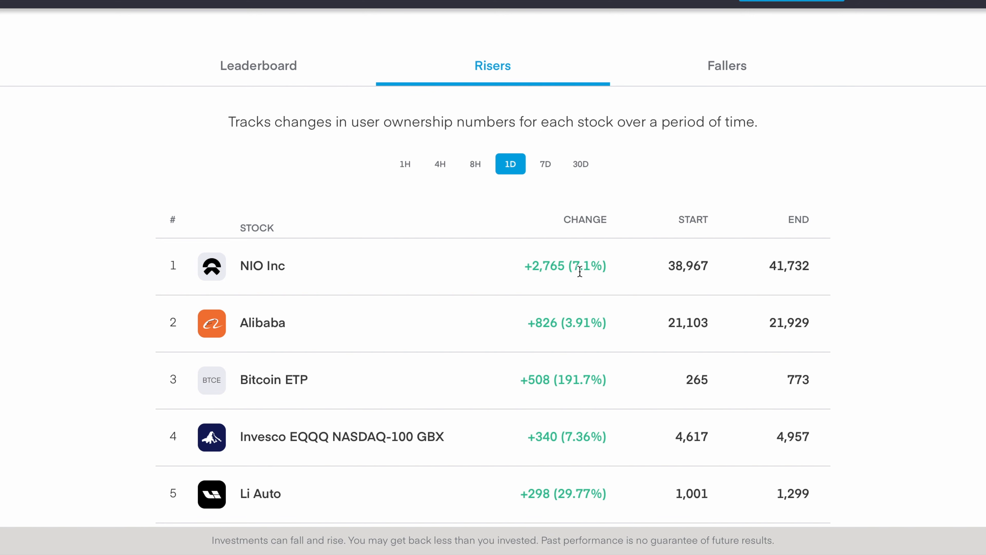
pyautogui.moveTo(631, 283)
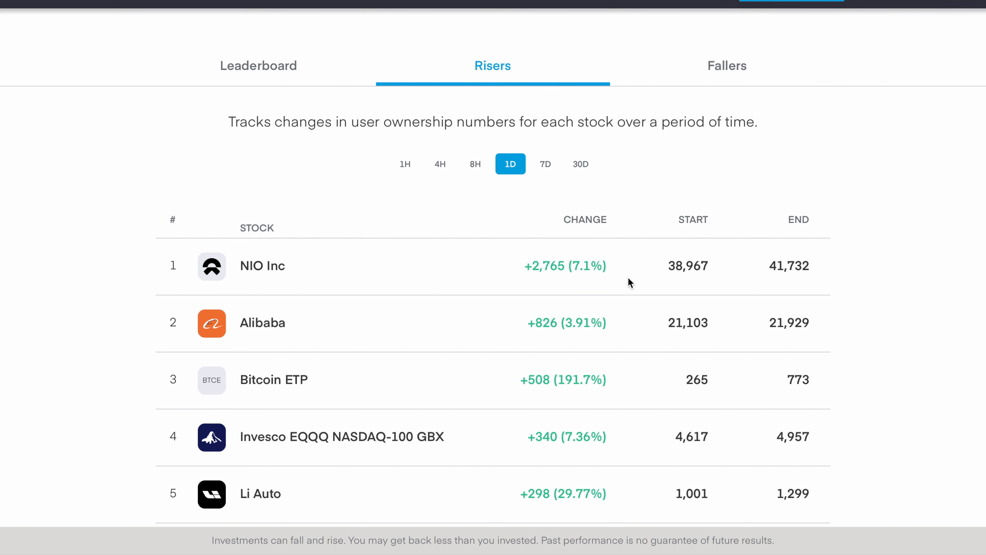
pyautogui.moveTo(789, 297)
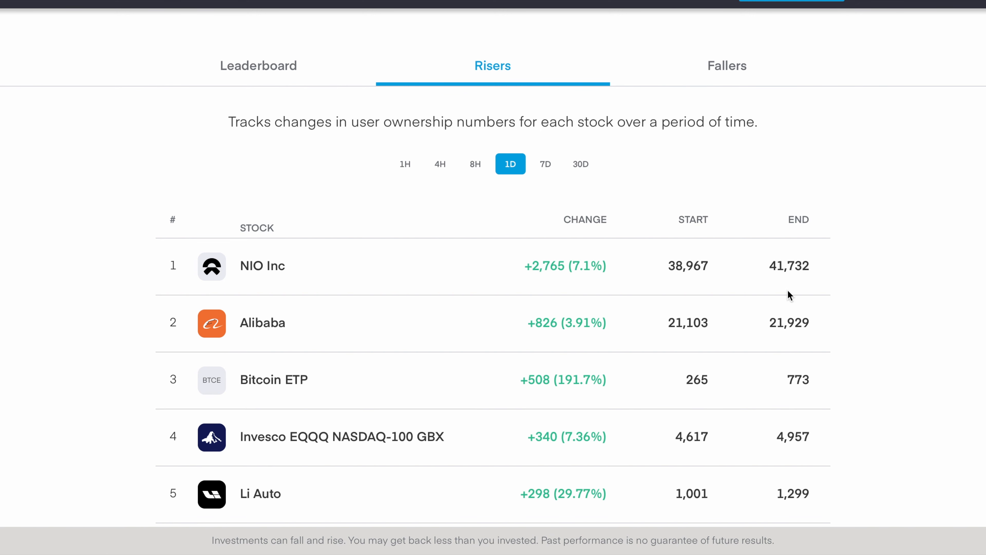
pyautogui.moveTo(756, 254)
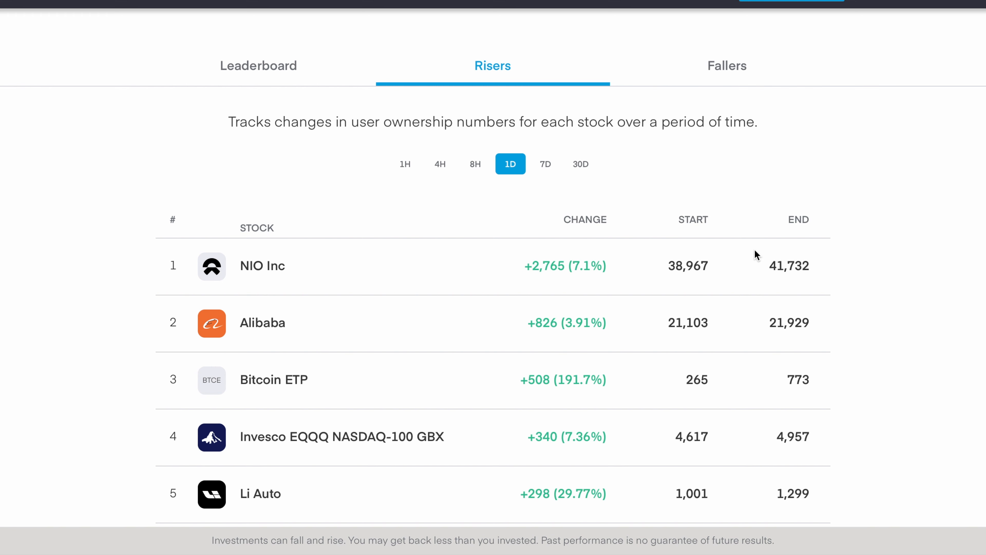
# - Switch to the 1D Fallers list led by Facebook, Apple and Microsoft and browse down it
pyautogui.click(726, 65)
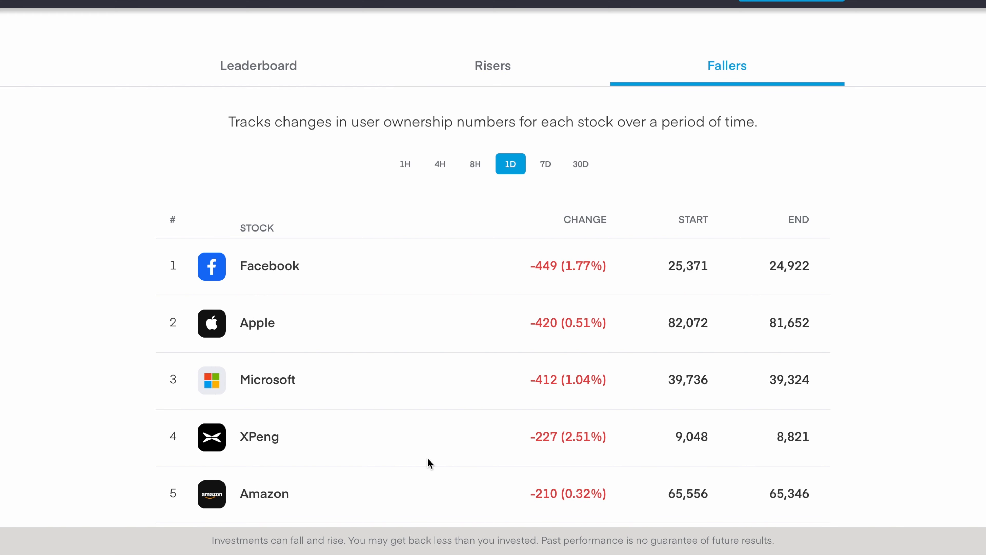
pyautogui.moveTo(374, 255)
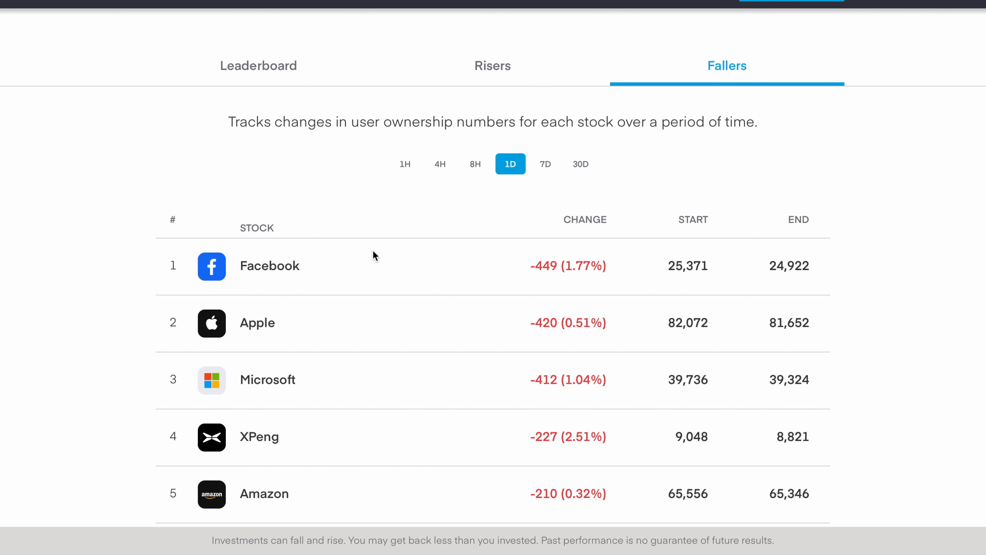
pyautogui.moveTo(526, 282)
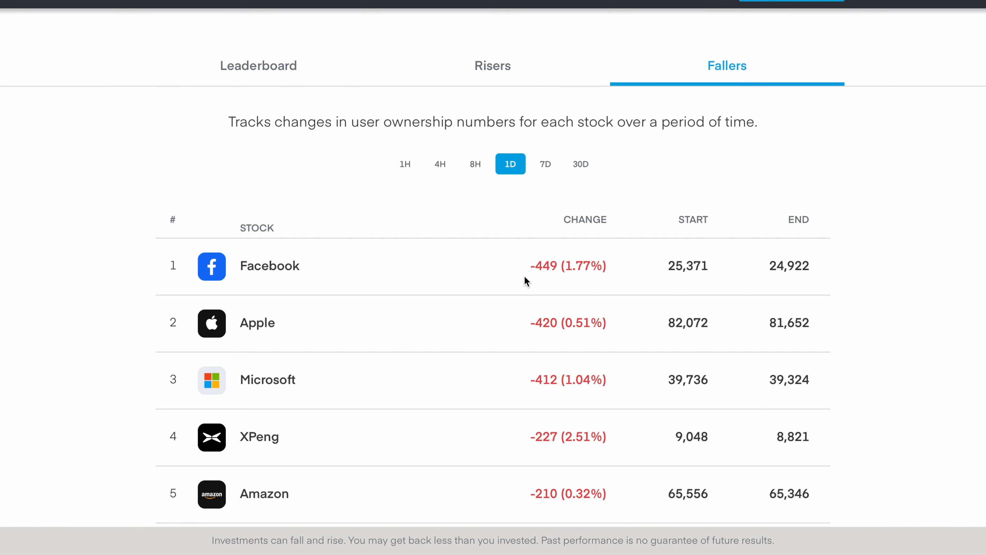
pyautogui.moveTo(568, 283)
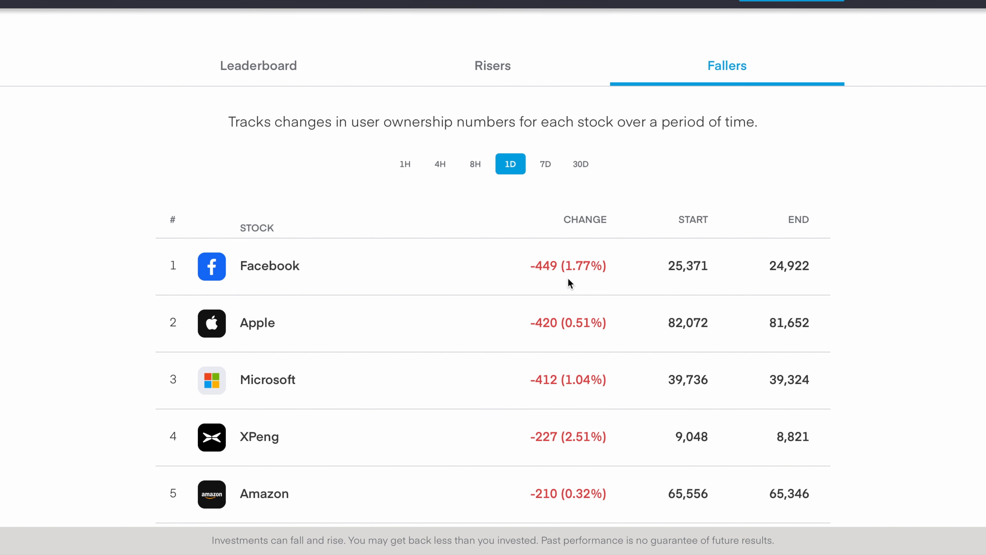
pyautogui.moveTo(345, 260)
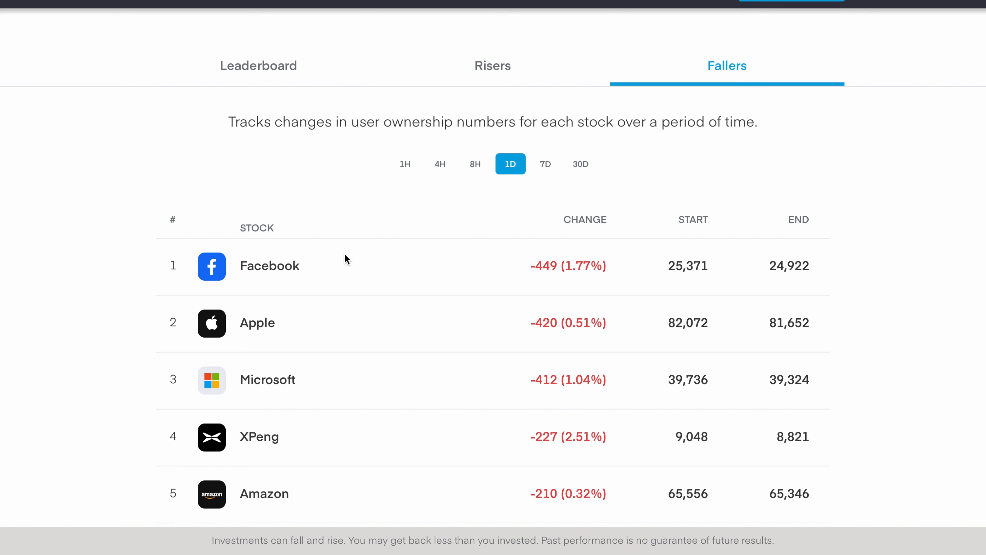
pyautogui.moveTo(308, 321)
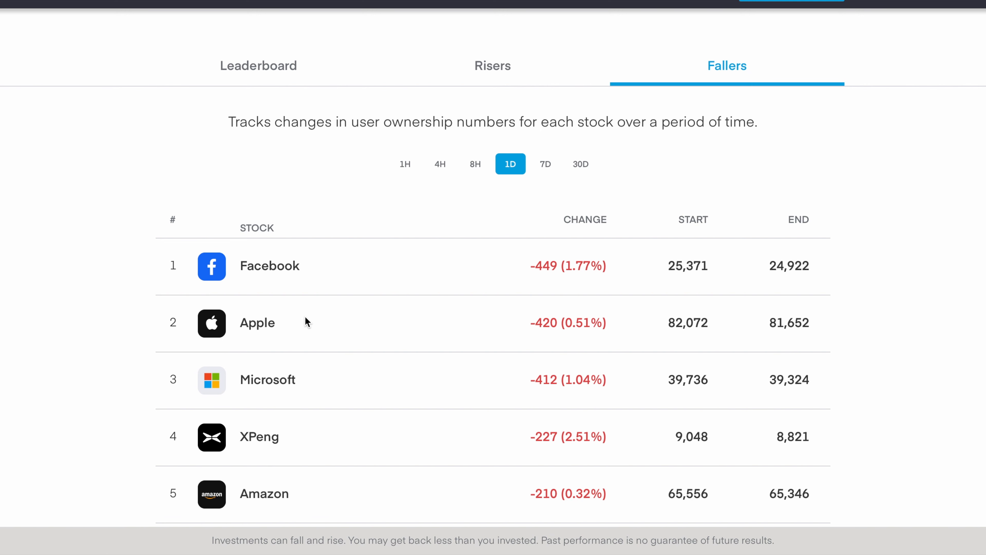
pyautogui.moveTo(309, 353)
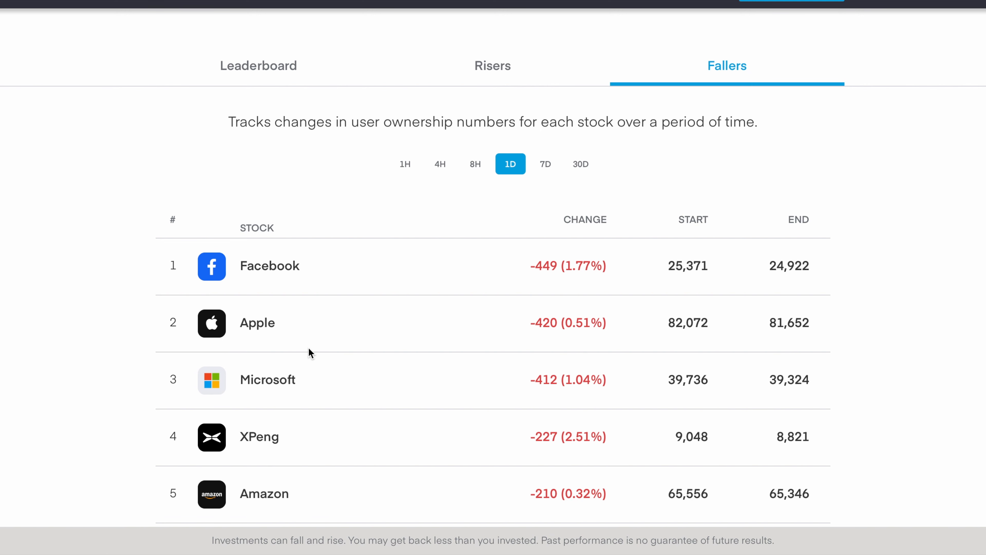
pyautogui.moveTo(326, 537)
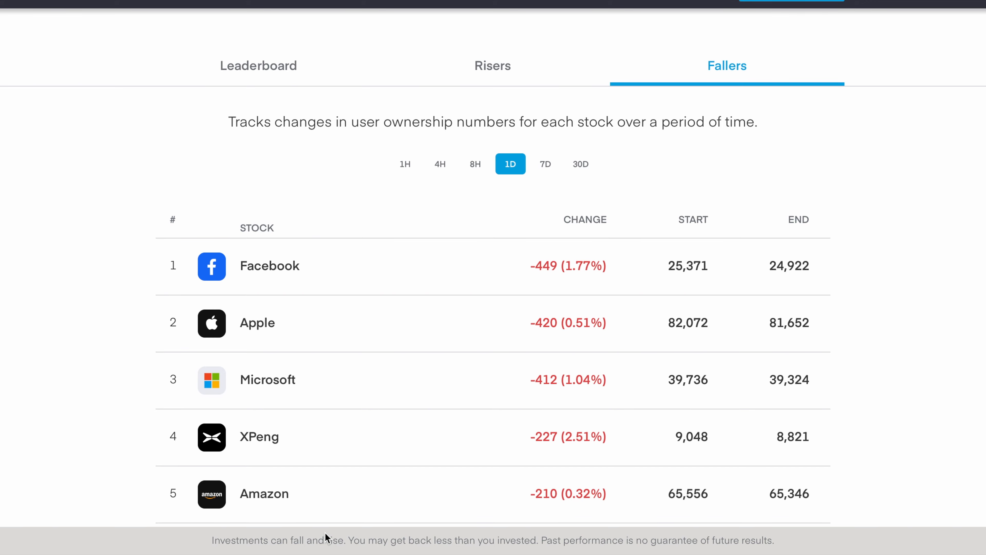
pyautogui.scroll(-3)
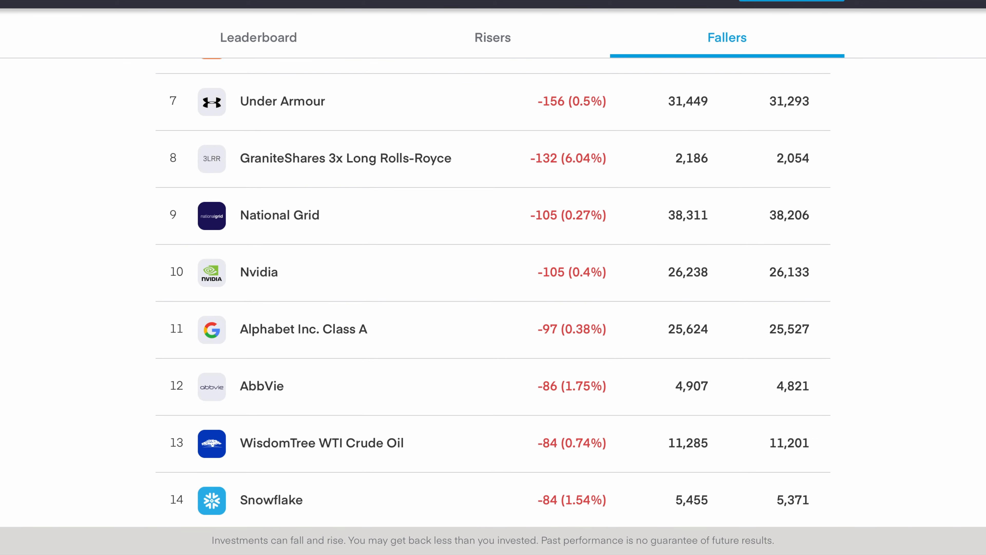
pyautogui.scroll(-3)
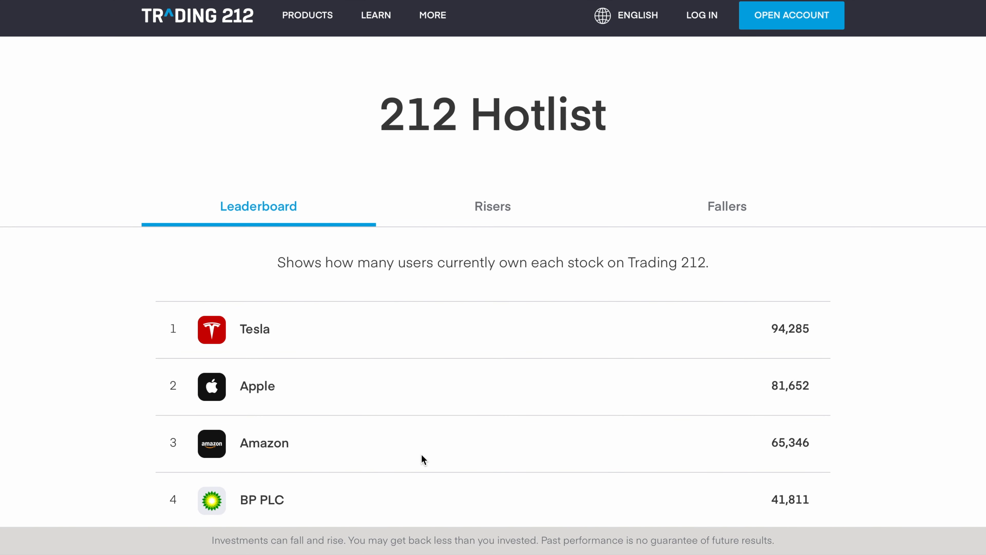
pyautogui.moveTo(231, 300)
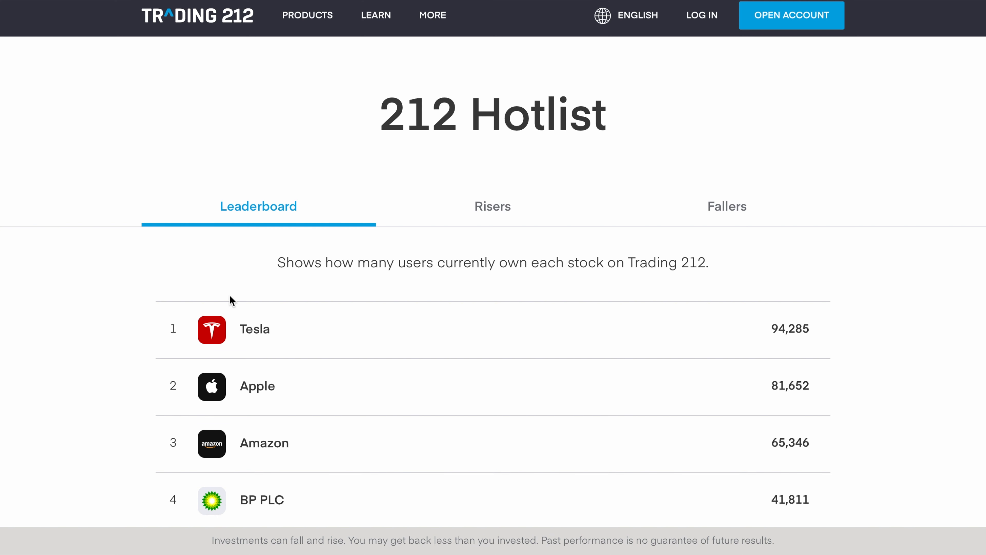
pyautogui.moveTo(181, 263)
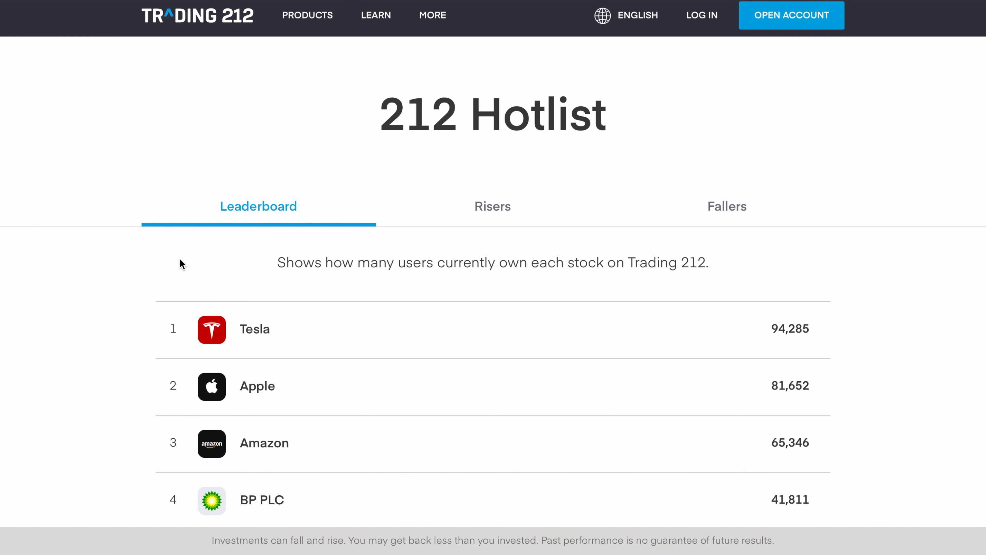
pyautogui.moveTo(158, 253)
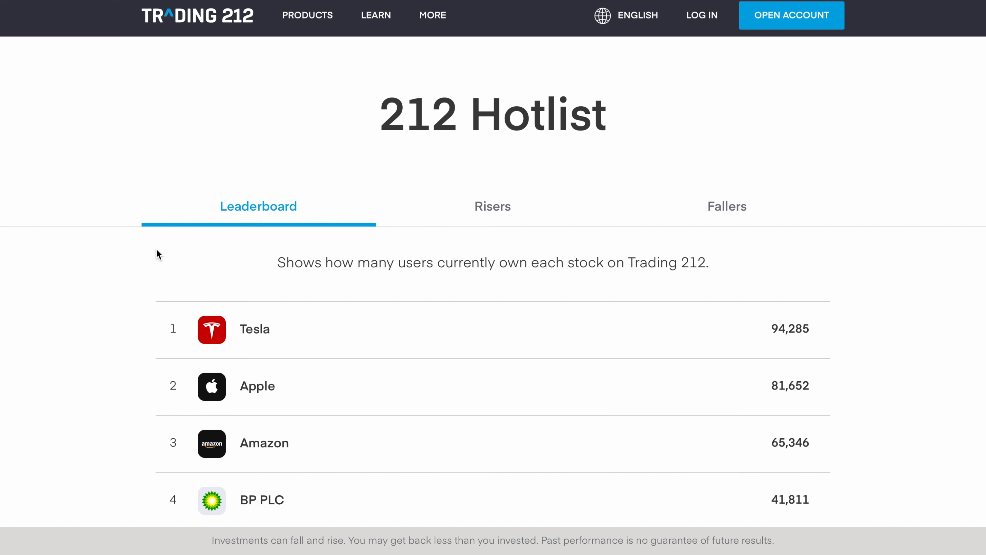
# - Scroll the Leaderboard down to NIO Inc and Microsoft in fifth and sixth
pyautogui.scroll(-3)
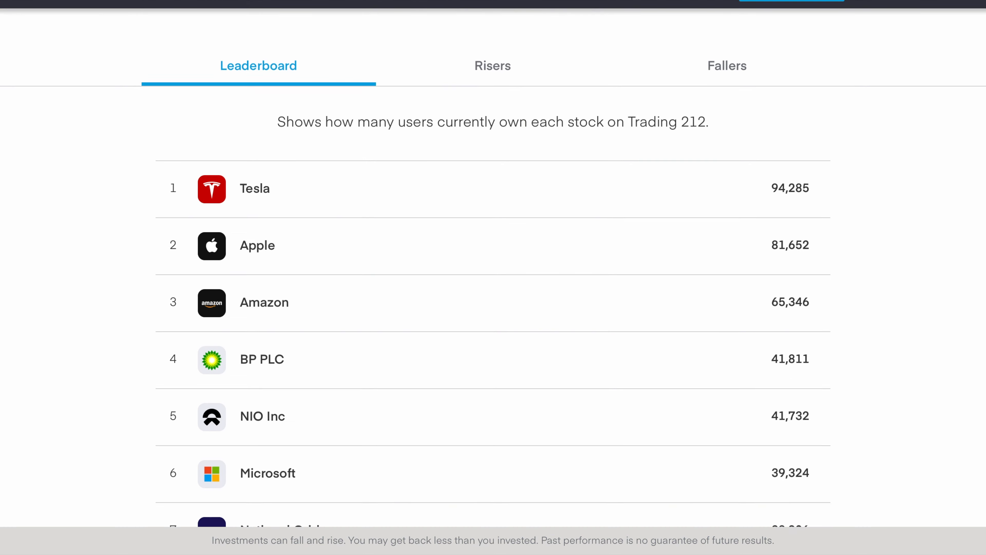
# - Scroll the Leaderboard to its end at Etsy in 100th with 5,410 owners
pyautogui.scroll(-3)
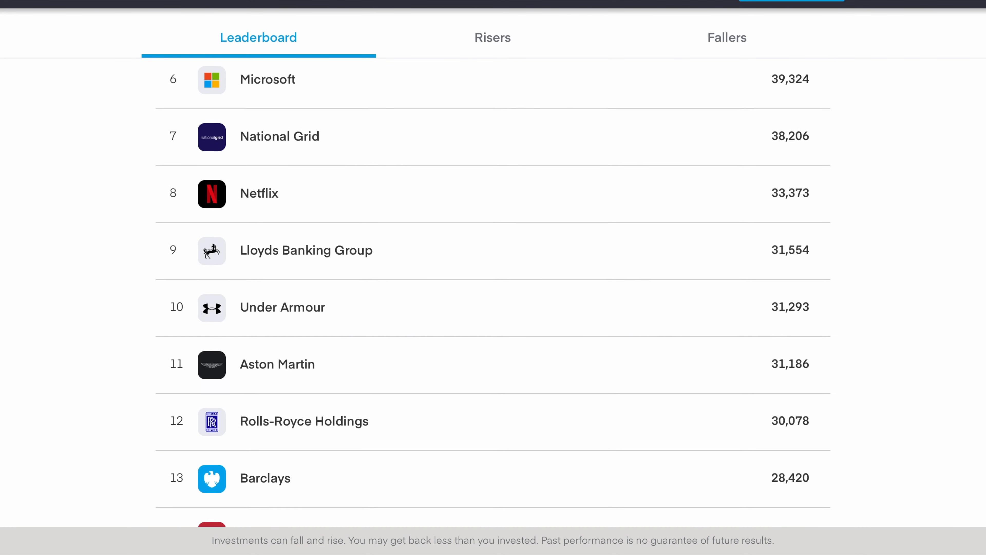
pyautogui.scroll(-3)
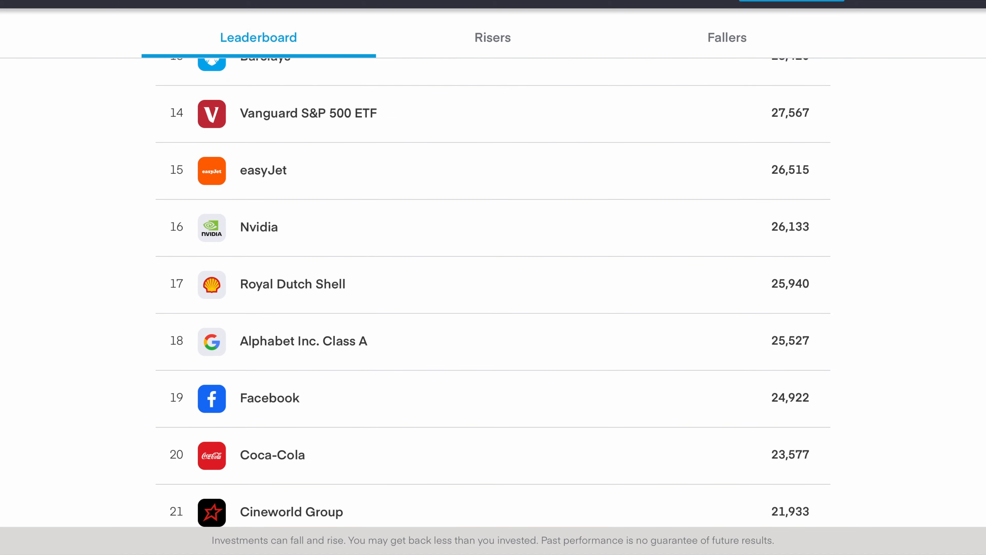
pyautogui.scroll(-3)
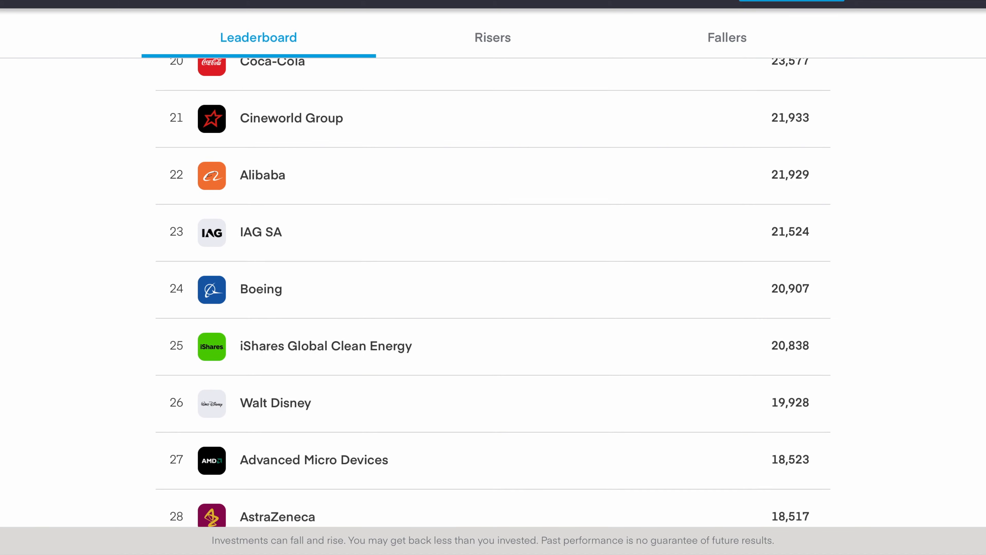
pyautogui.scroll(-3)
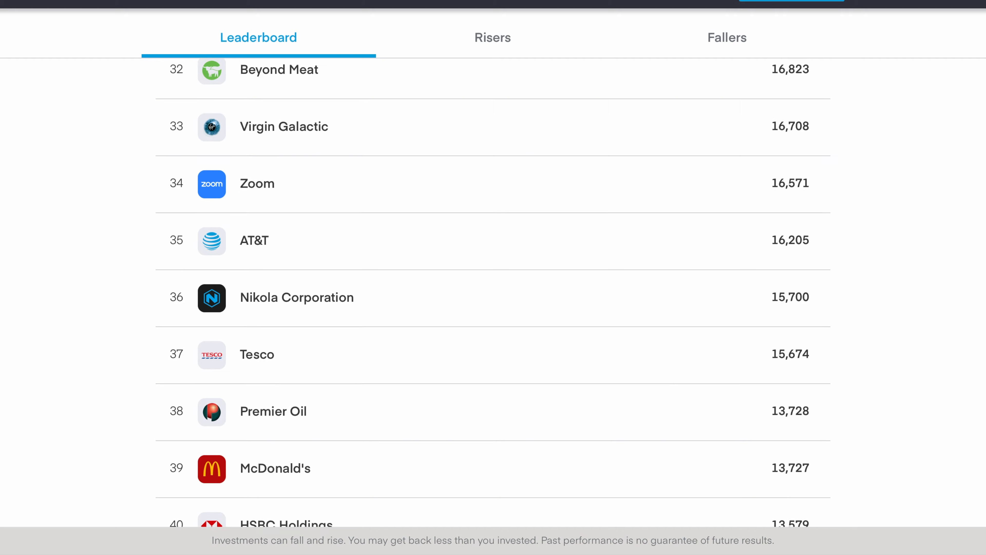
pyautogui.scroll(-3)
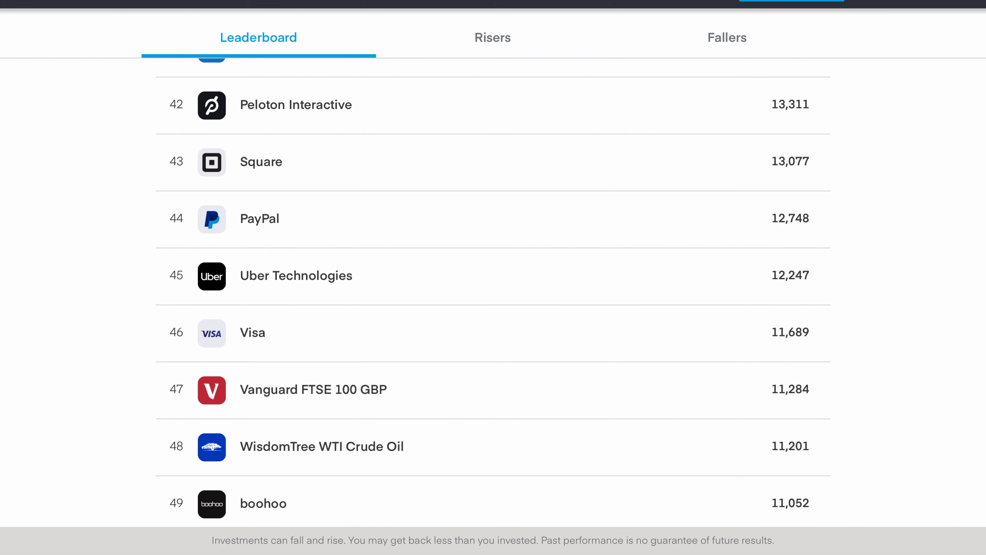
pyautogui.scroll(-3)
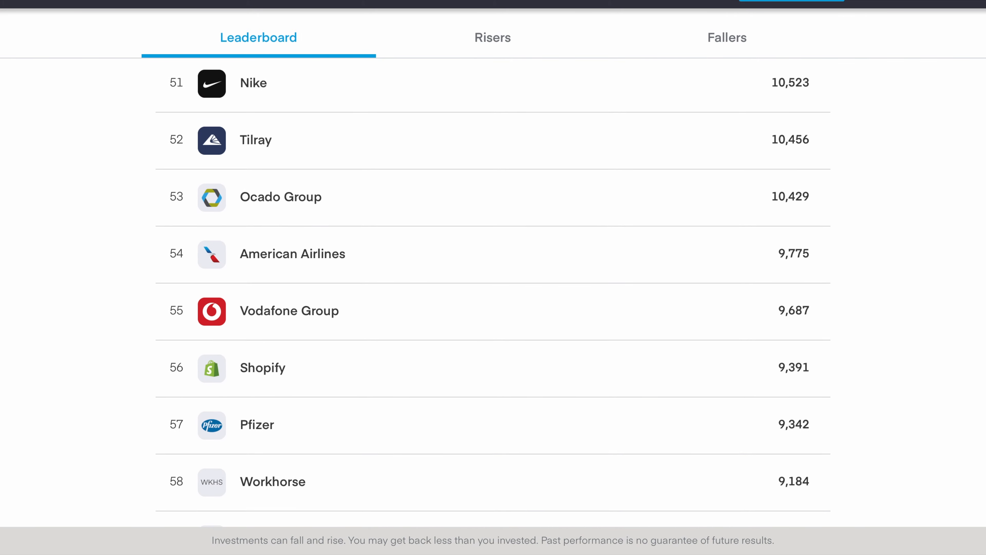
pyautogui.scroll(-3)
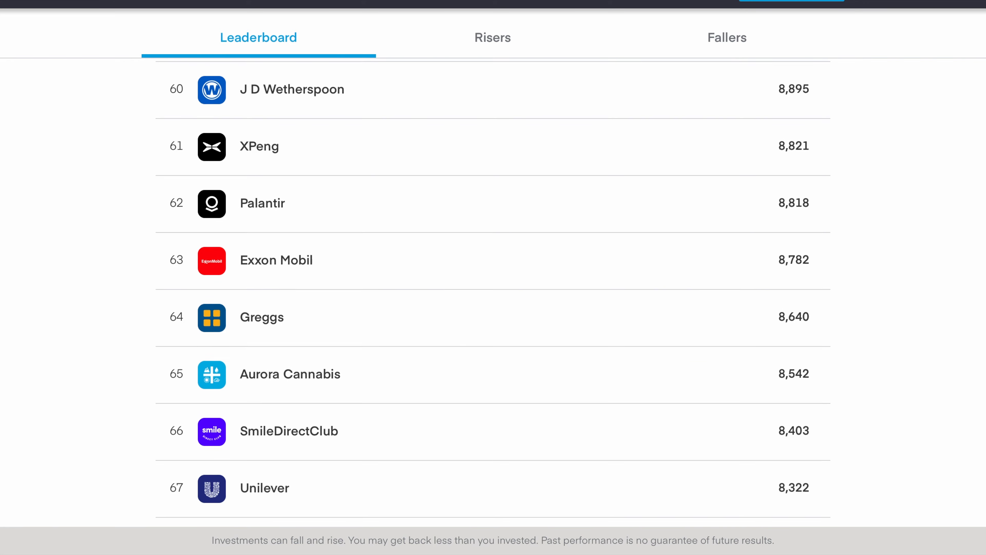
pyautogui.scroll(-3)
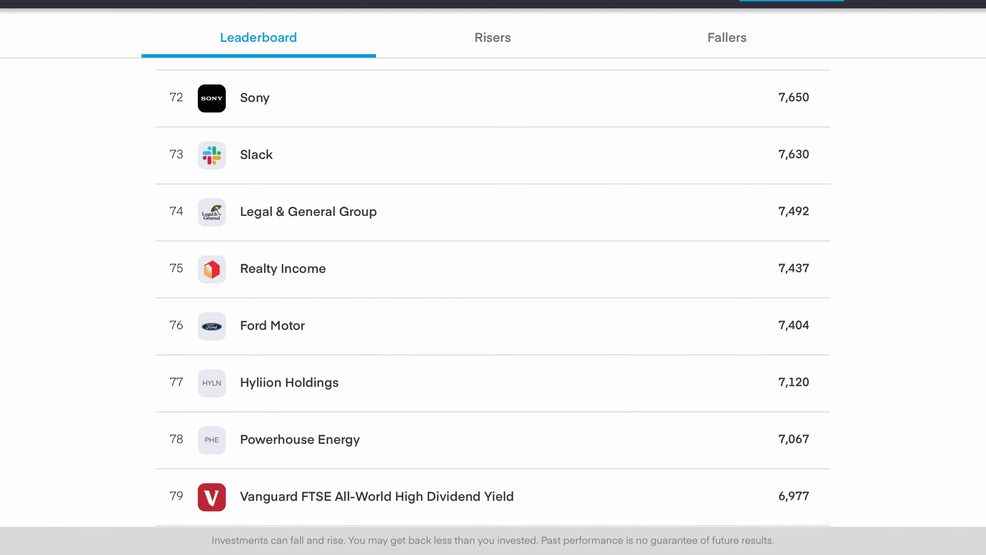
pyautogui.scroll(-3)
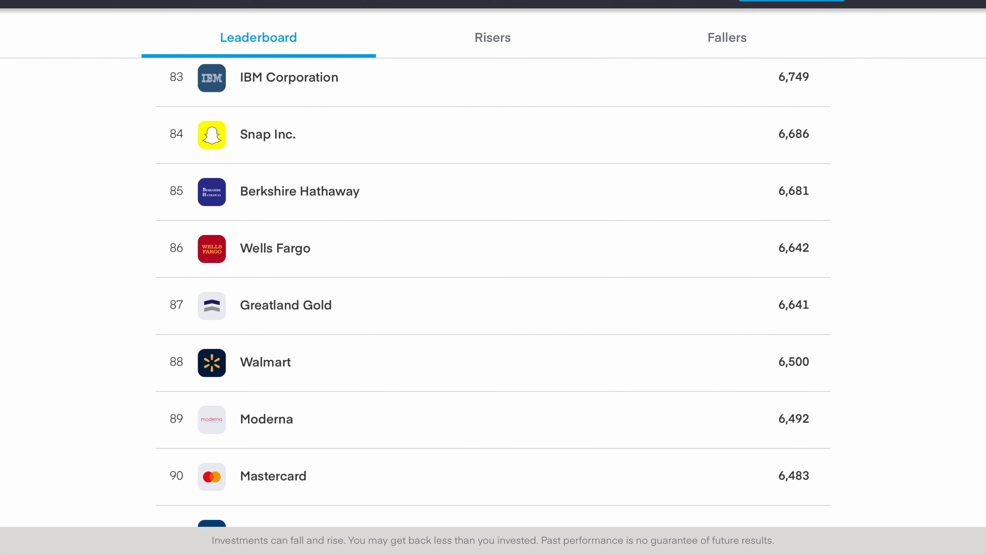
pyautogui.scroll(-3)
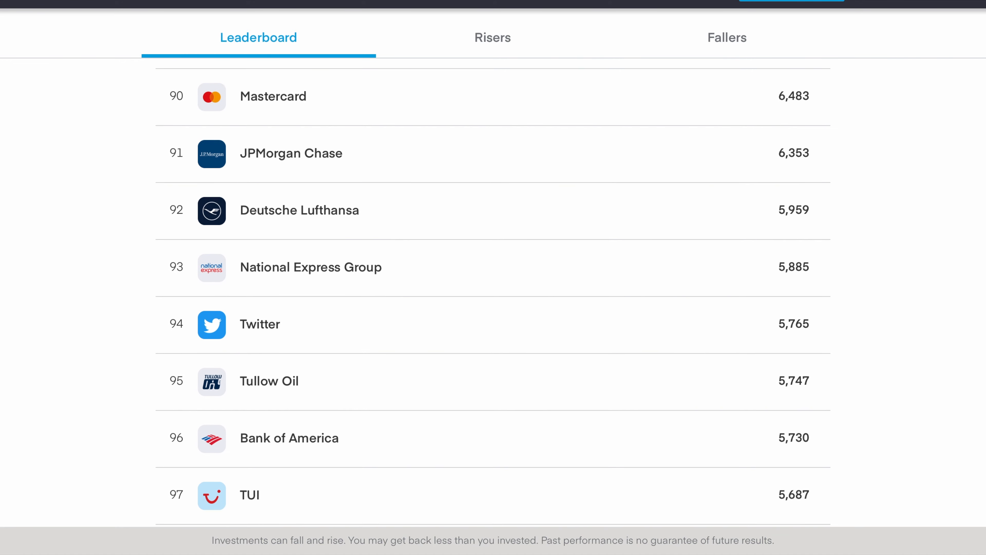
pyautogui.scroll(-3)
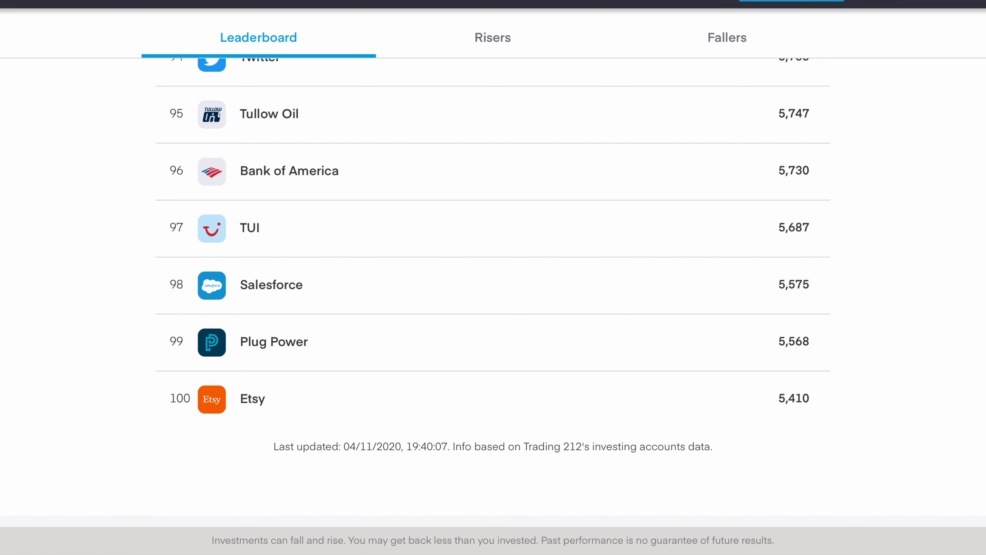
# - Scroll back up the Leaderboard to ranks 62 to 70
pyautogui.scroll(3)
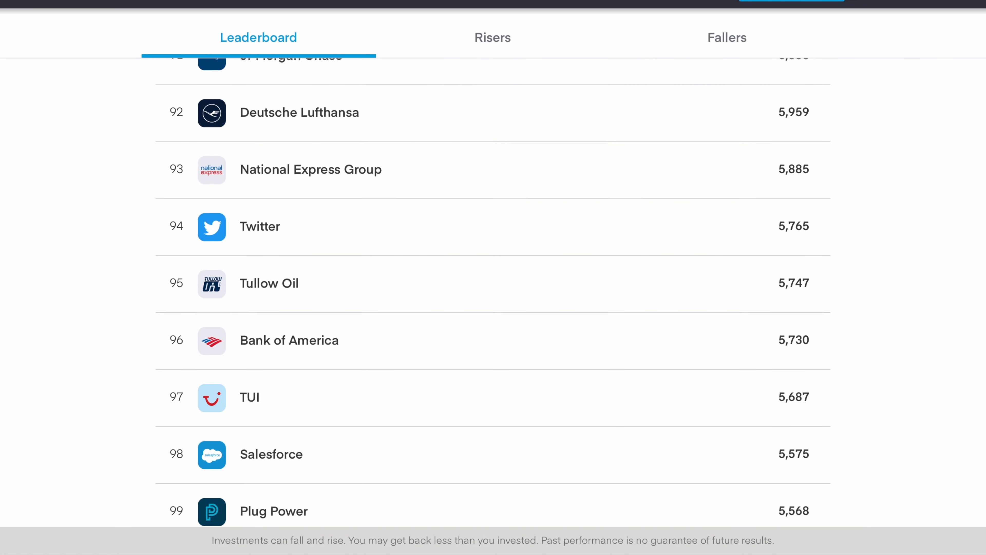
pyautogui.scroll(3)
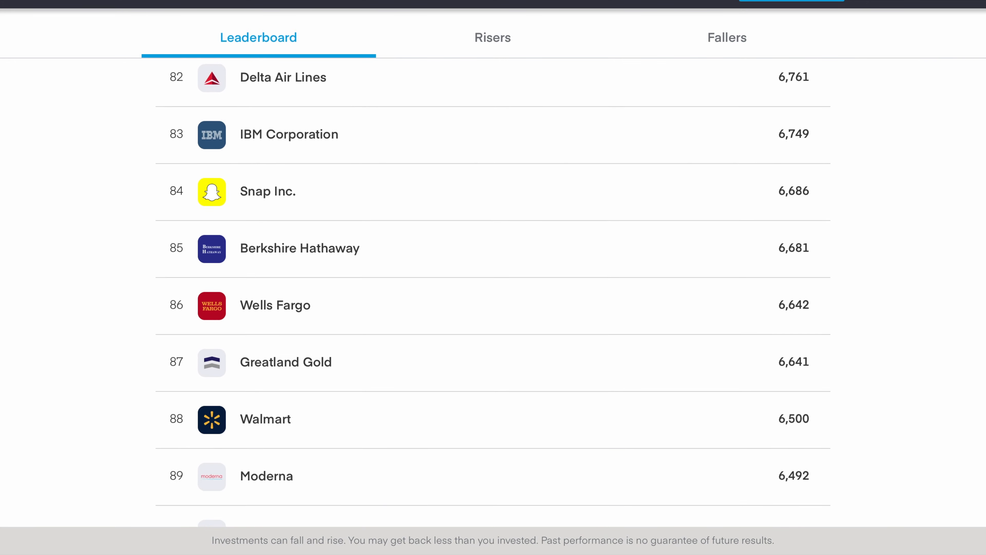
pyautogui.scroll(3)
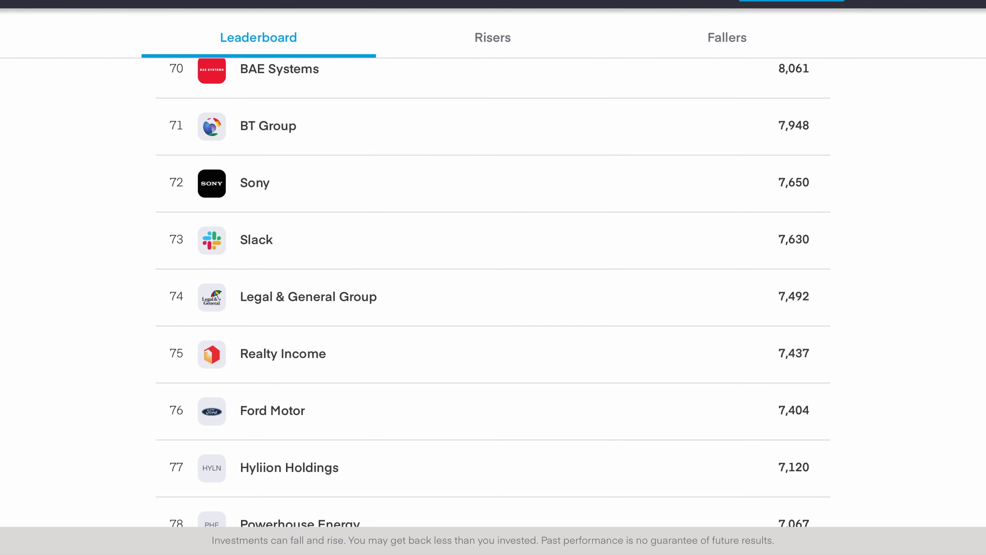
pyautogui.scroll(3)
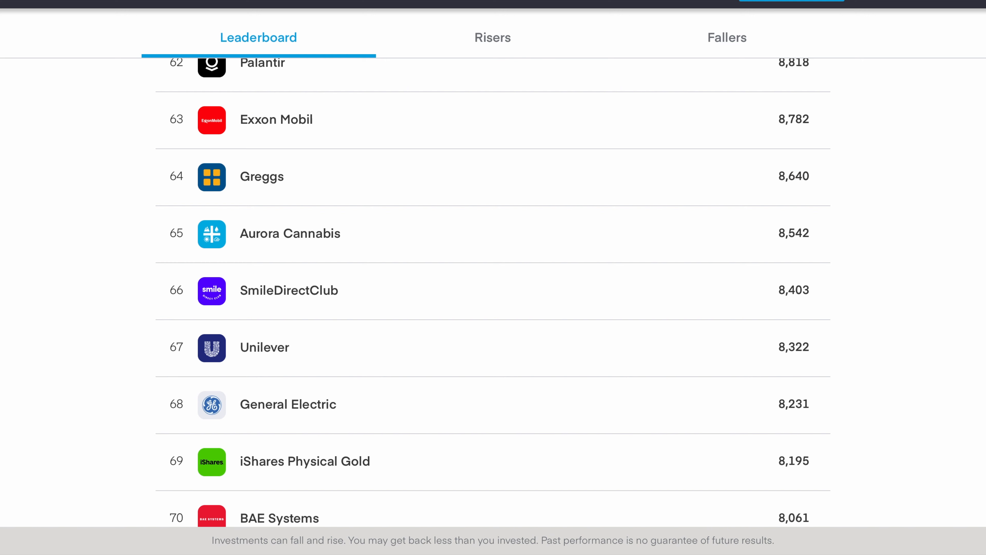